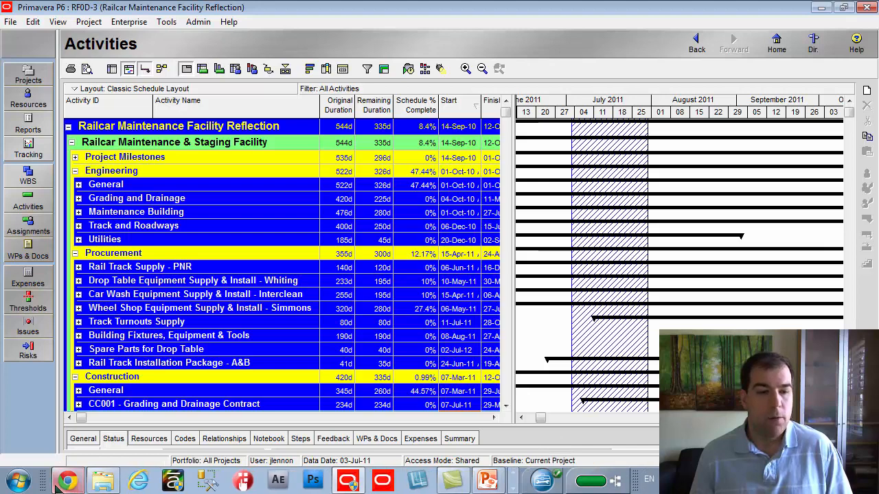
Switch from the P6 schedule to the Planner Tuts website in the browser.
{"action": "left_click", "coordinate": [68, 481]}
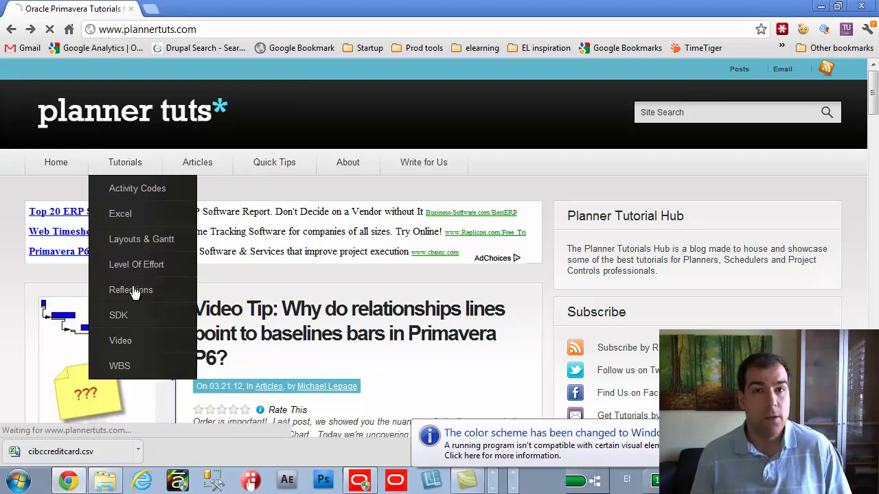
Open the Reflections tutorial article on merging scenarios back into a P6 project.
{"action": "left_click", "coordinate": [132, 290]}
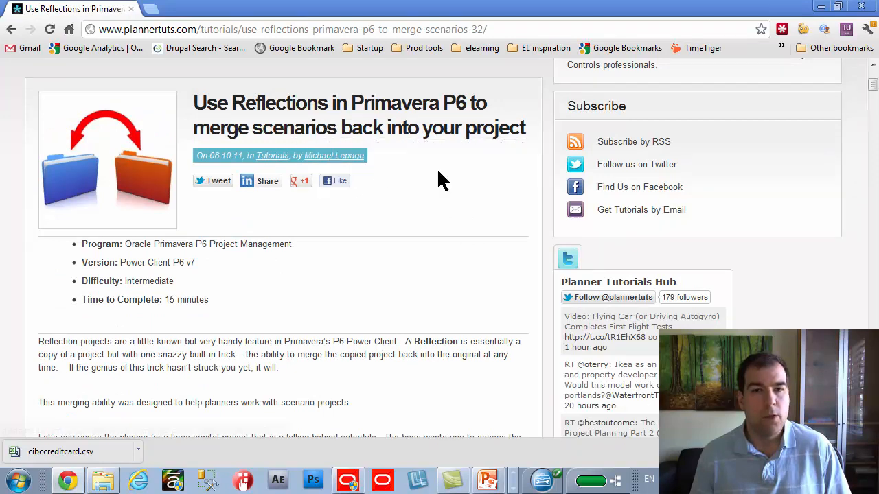
{"action": "mouse_move", "coordinate": [398, 327]}
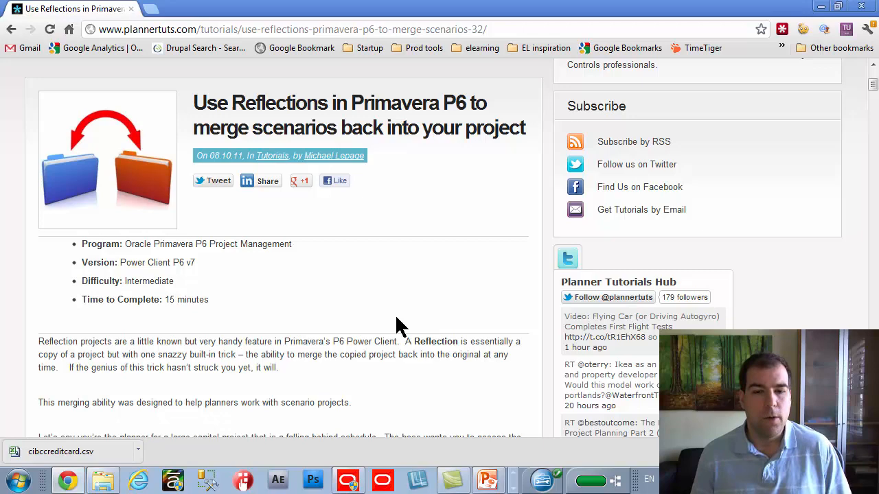
{"action": "mouse_move", "coordinate": [349, 479]}
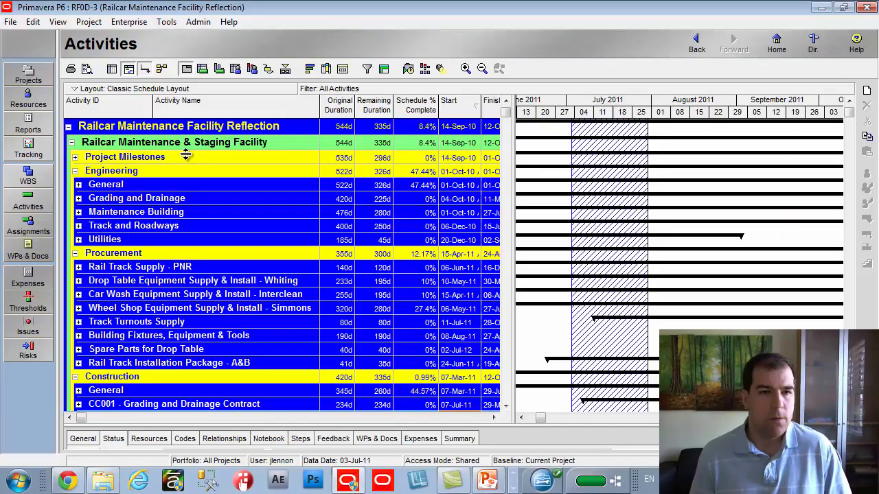
Expand Construction's CC001 and CC002 contract nodes into activities, then return to the Projects list.
{"action": "scroll", "scroll_direction": "down", "scroll_amount": 3}
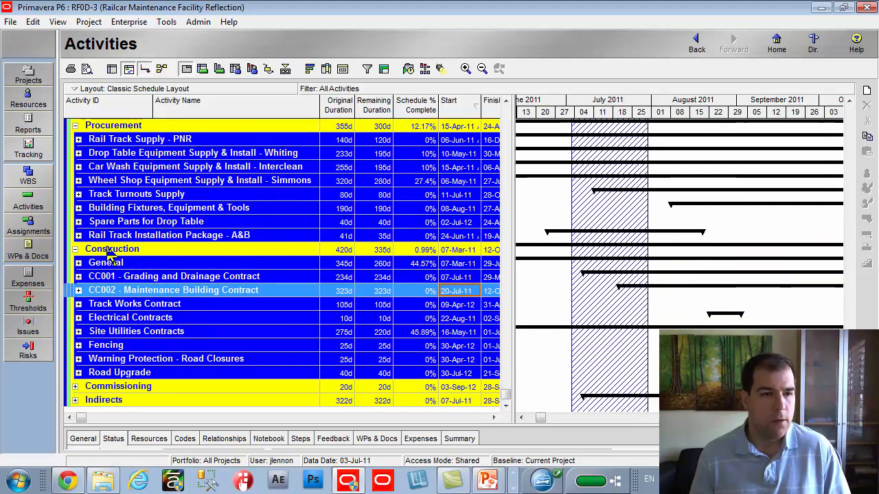
{"action": "left_click", "coordinate": [113, 248]}
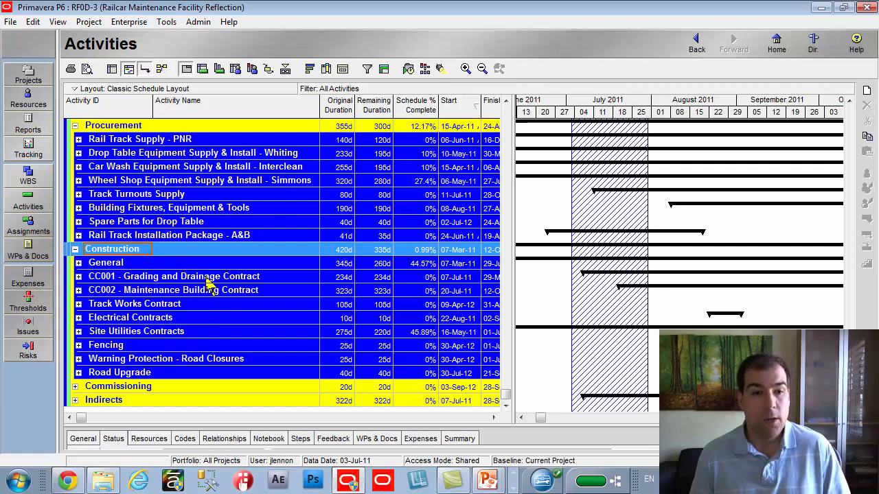
{"action": "mouse_move", "coordinate": [131, 284]}
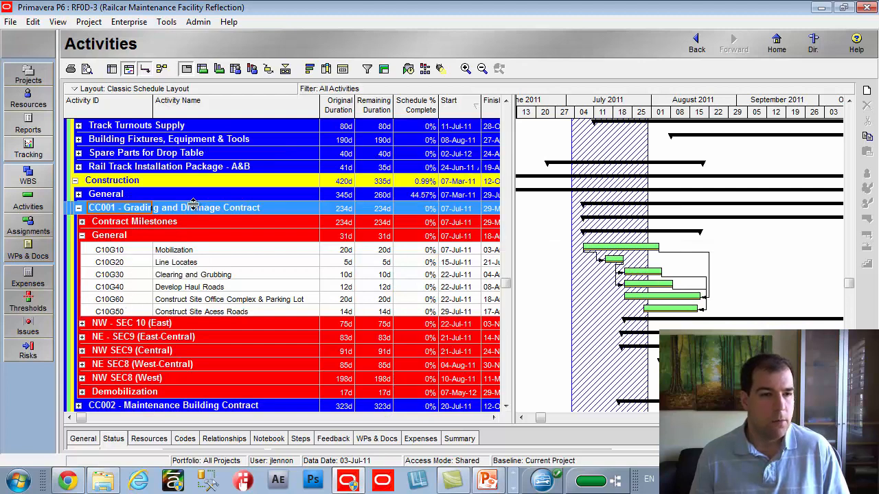
{"action": "mouse_move", "coordinate": [199, 277]}
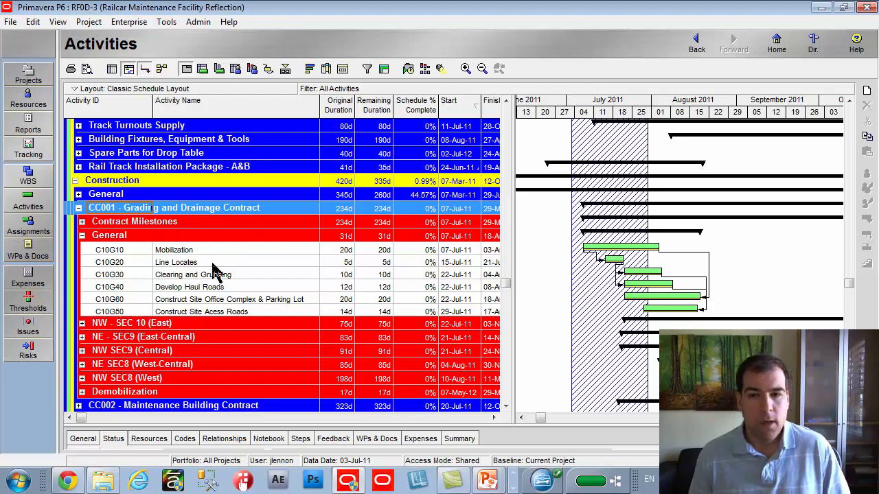
{"action": "mouse_move", "coordinate": [230, 323]}
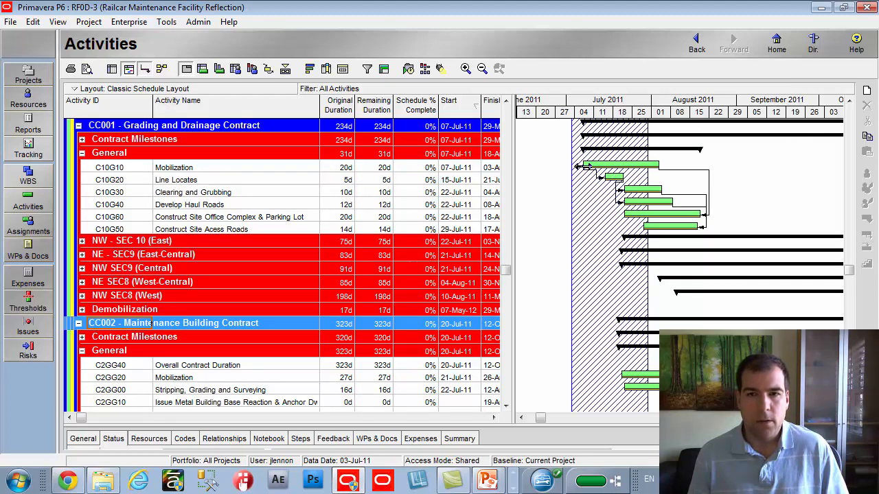
{"action": "scroll", "scroll_direction": "down", "scroll_amount": 3}
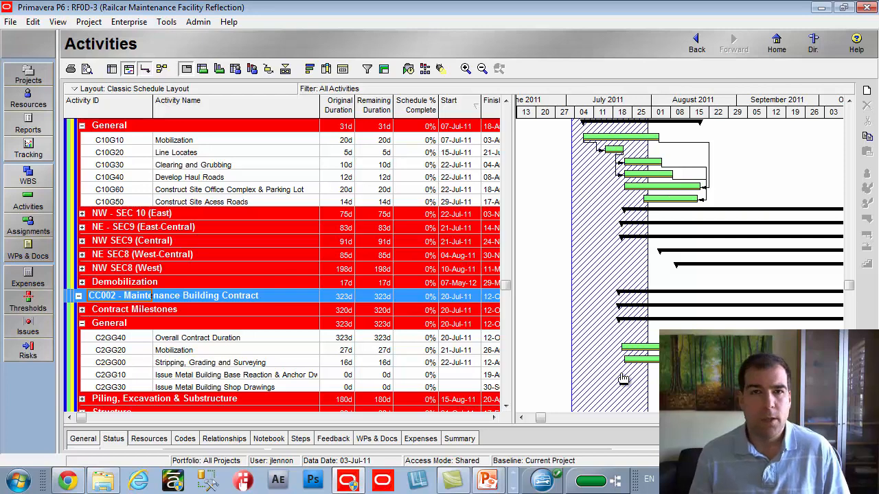
{"action": "left_click", "coordinate": [27, 74]}
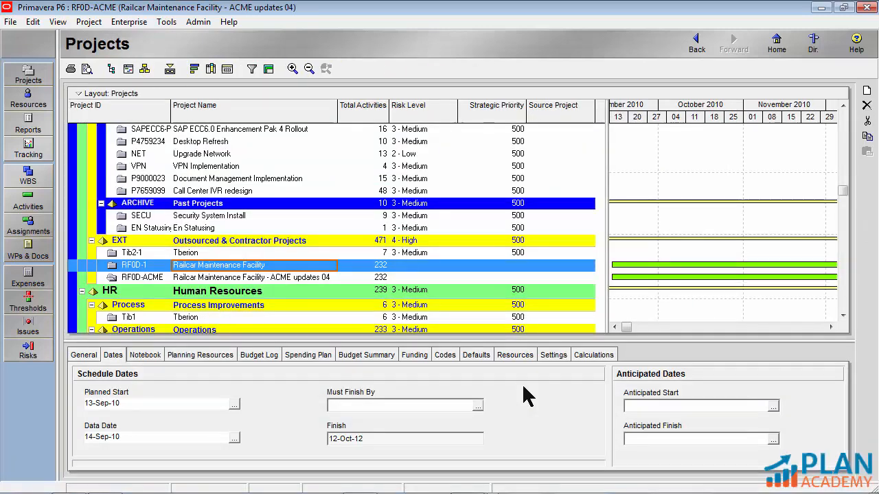
{"action": "mouse_move", "coordinate": [542, 391]}
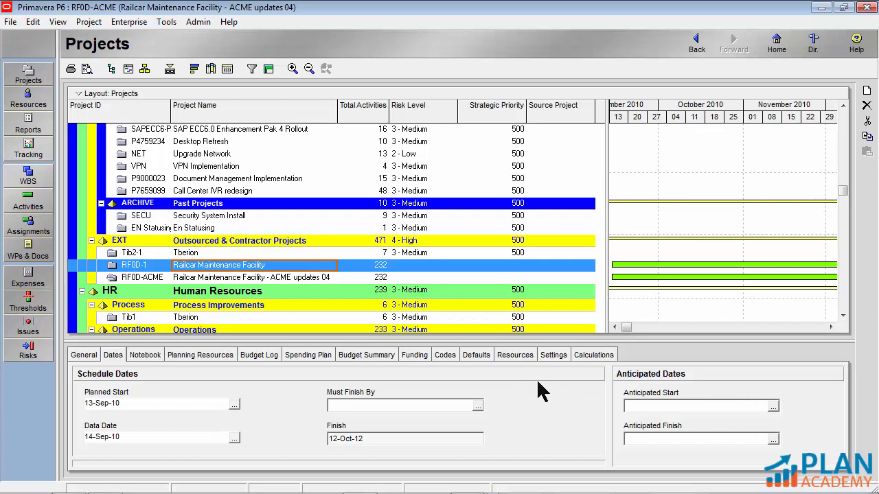
{"action": "mouse_move", "coordinate": [521, 391]}
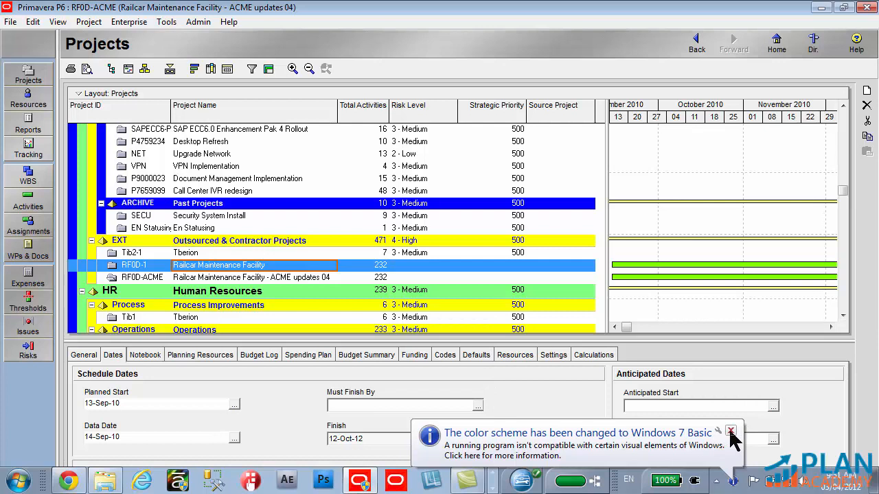
{"action": "left_click", "coordinate": [730, 432]}
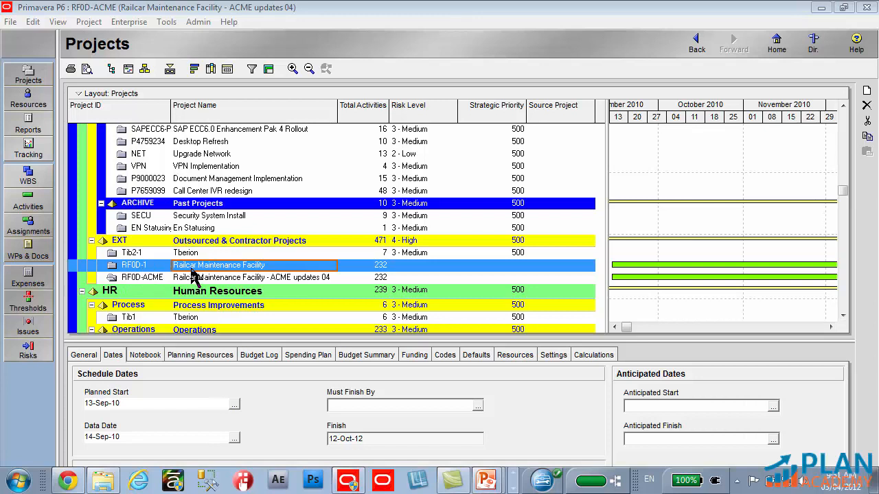
{"action": "mouse_move", "coordinate": [231, 273]}
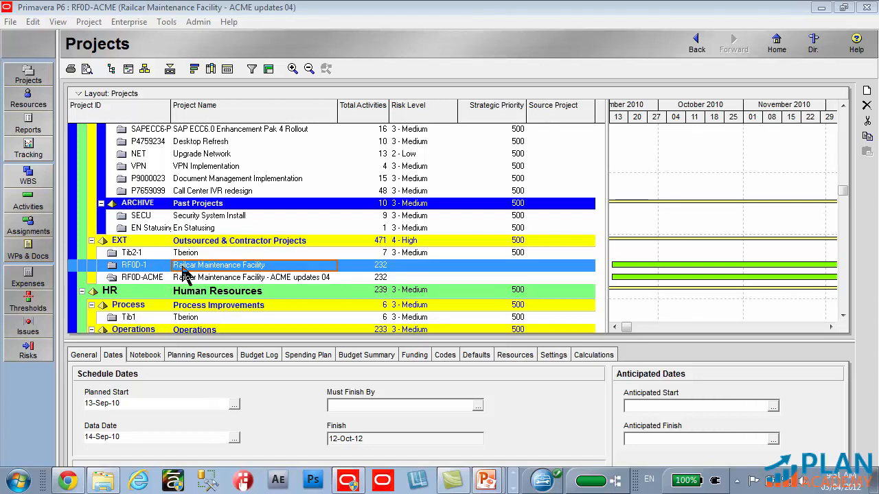
{"action": "mouse_move", "coordinate": [163, 280]}
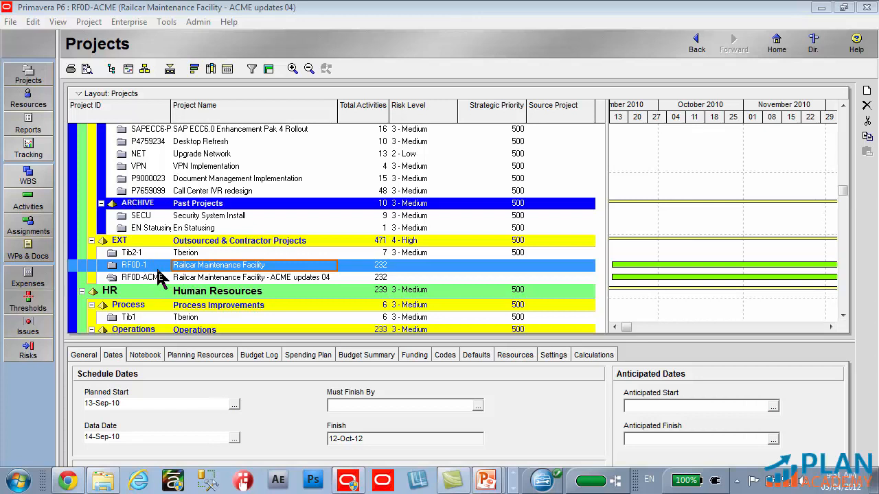
{"action": "mouse_move", "coordinate": [181, 276]}
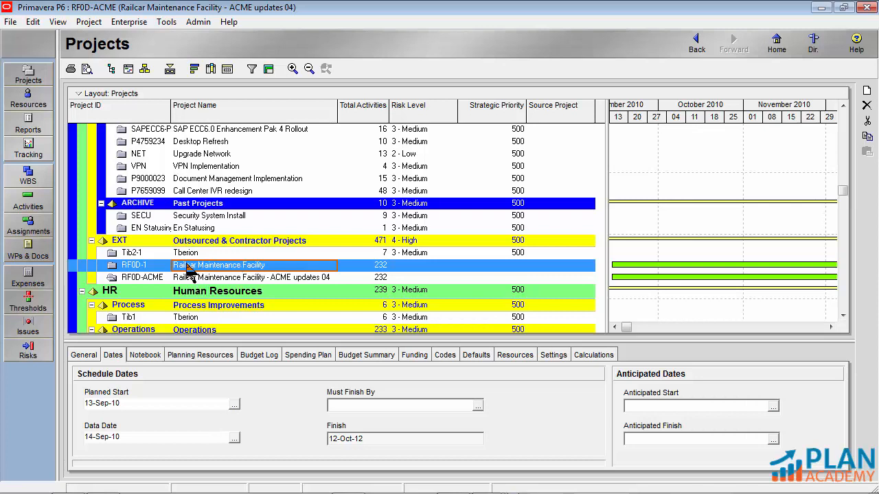
Create two reflections, RF0D-2 and RF0D-3, from the RF0D-1 Railcar Maintenance Facility project.
{"action": "right_click", "coordinate": [219, 265]}
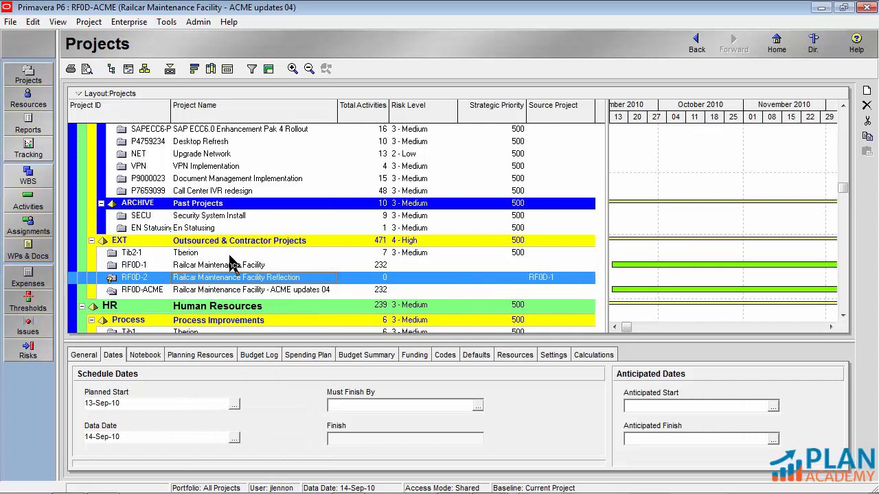
{"action": "mouse_move", "coordinate": [113, 287]}
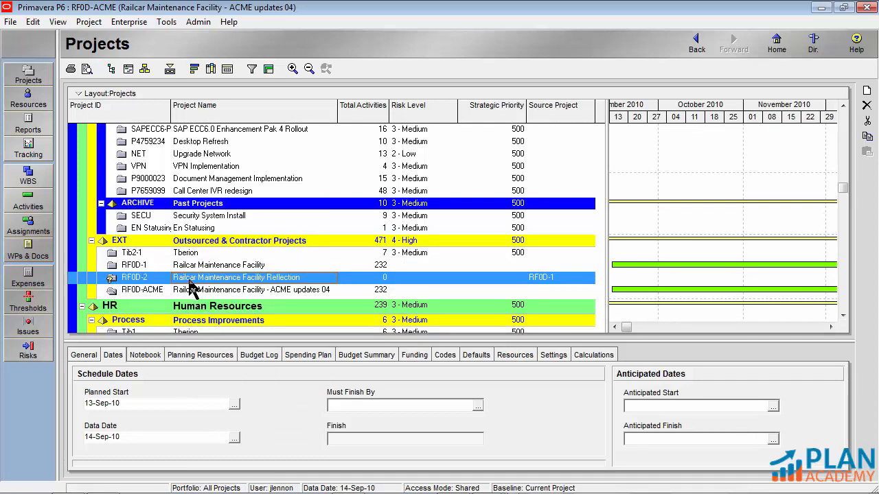
{"action": "mouse_move", "coordinate": [274, 288]}
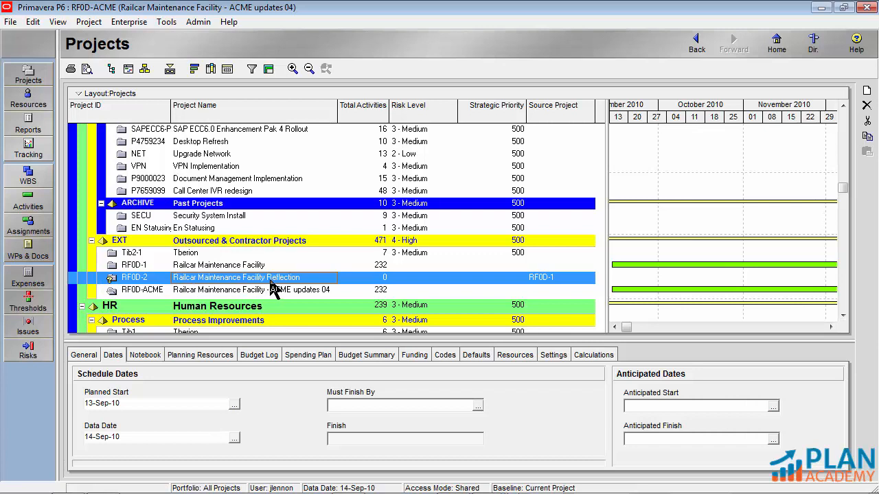
{"action": "mouse_move", "coordinate": [144, 287]}
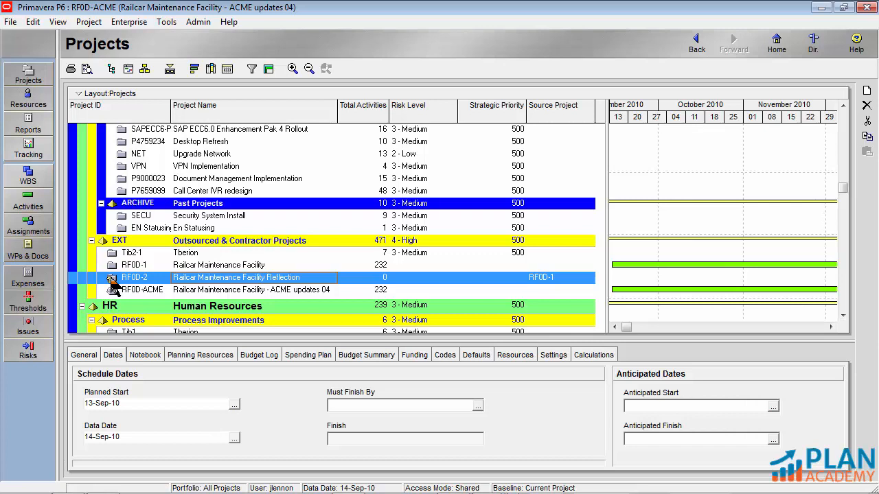
{"action": "left_click", "coordinate": [134, 265]}
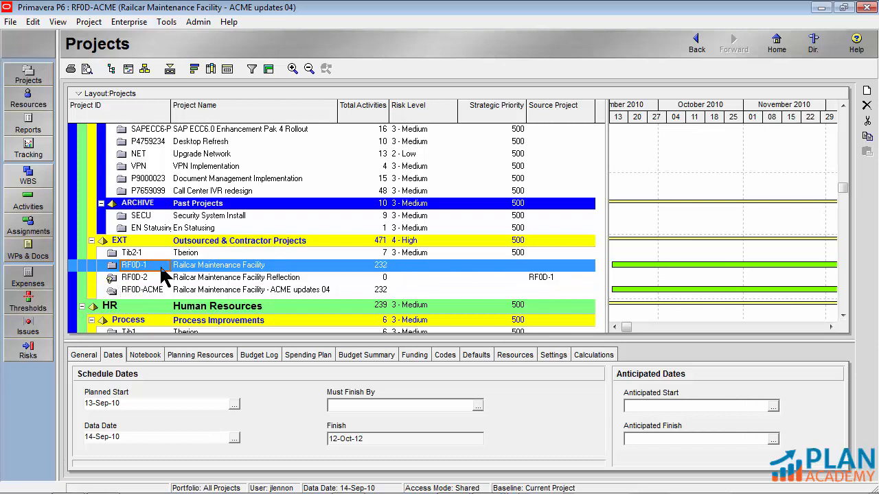
{"action": "right_click", "coordinate": [134, 265]}
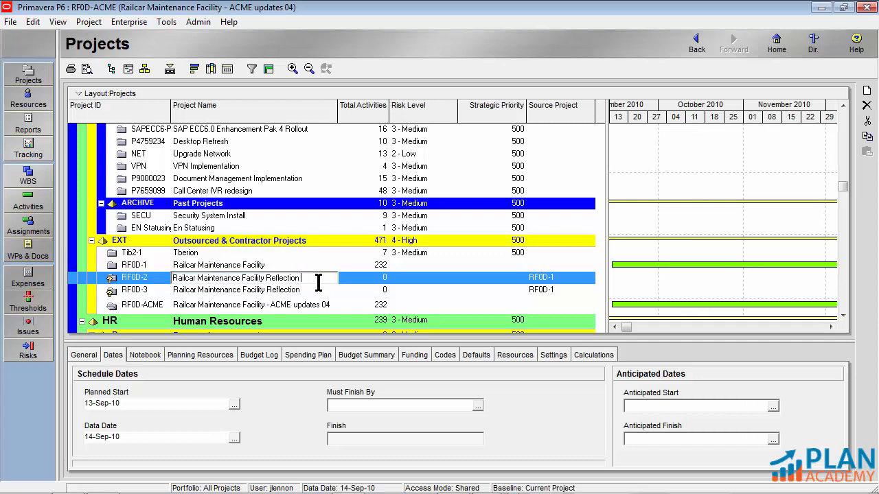
Append ACME to RF0D-2's project name and BSO to RF0D-3's.
{"action": "type", "text": "ACME"}
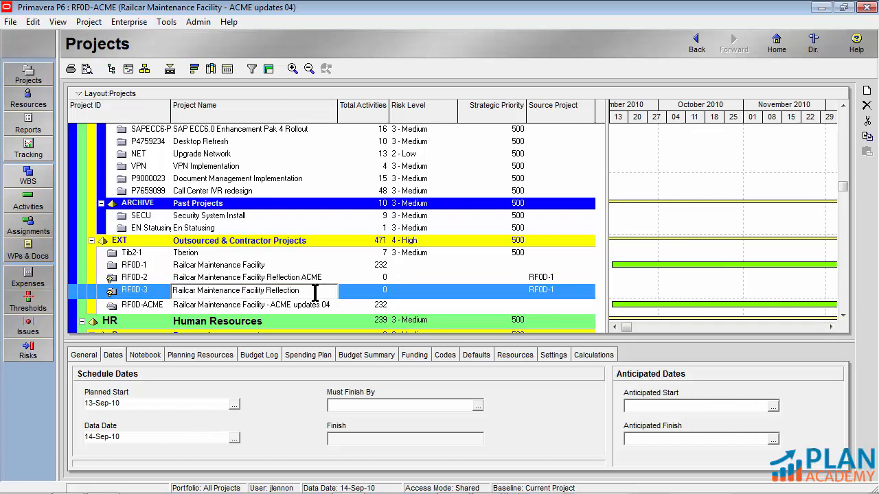
{"action": "type", "text": "BSO"}
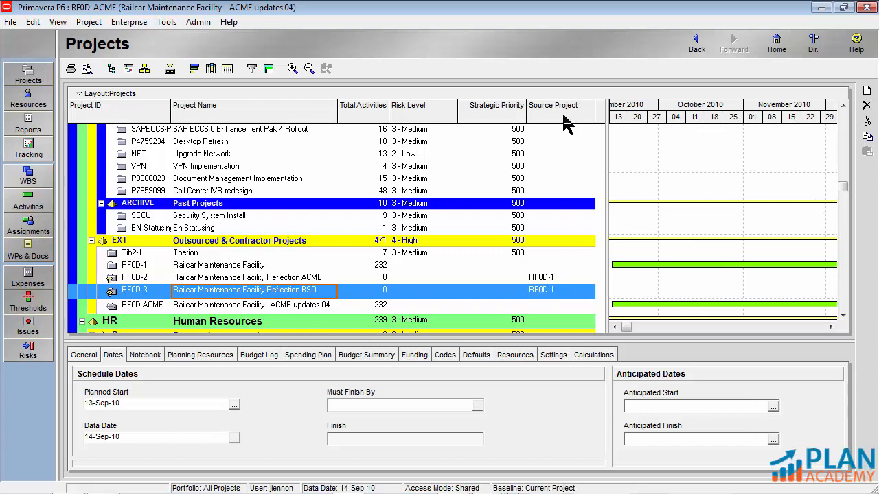
{"action": "mouse_move", "coordinate": [537, 288]}
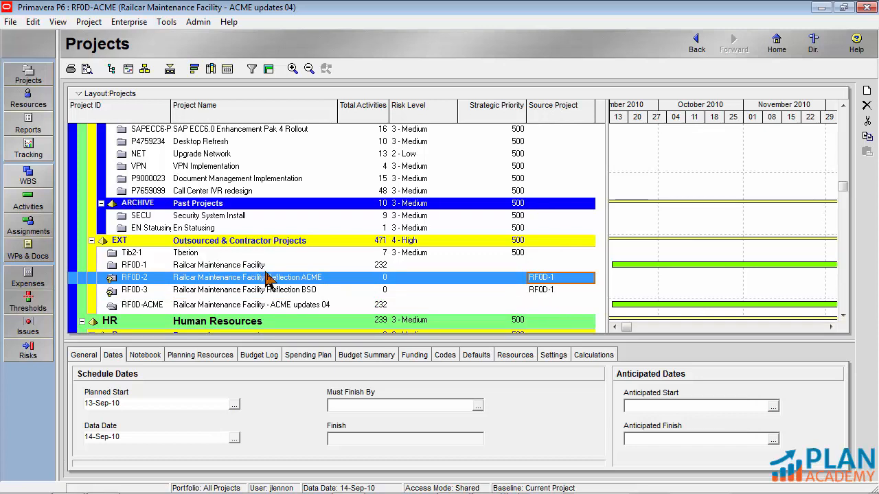
{"action": "mouse_move", "coordinate": [268, 309]}
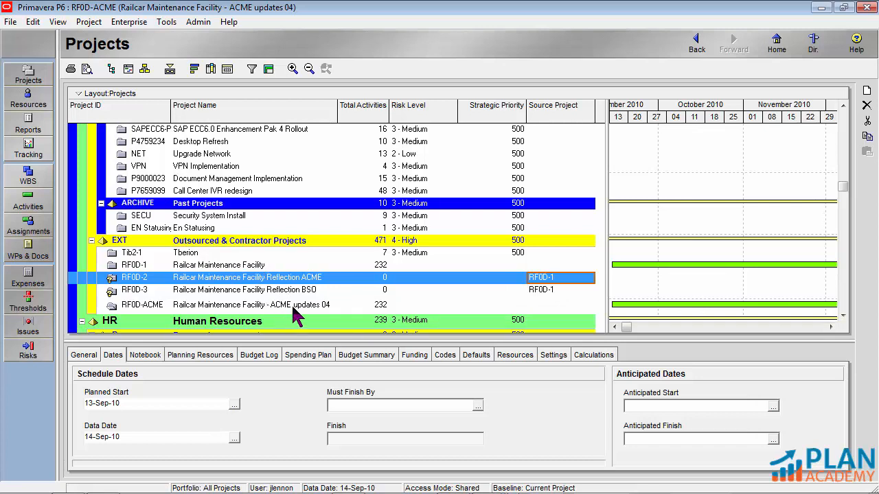
{"action": "mouse_move", "coordinate": [305, 302]}
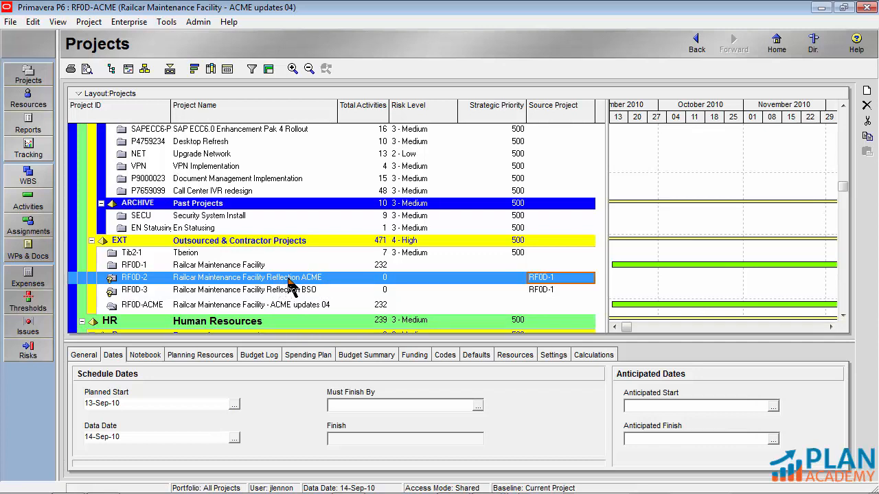
{"action": "mouse_move", "coordinate": [246, 272]}
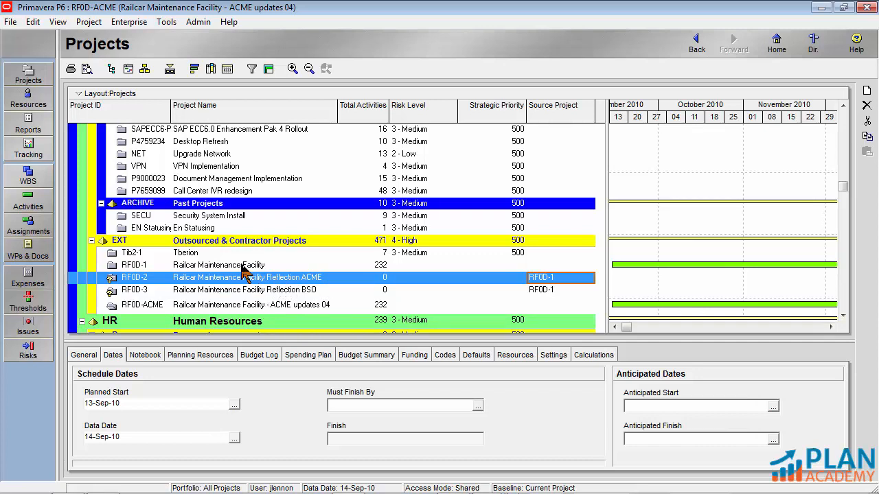
Select the RF0D-2 Reflection ACME project in the Projects list for opening and export.
{"action": "left_click", "coordinate": [219, 265]}
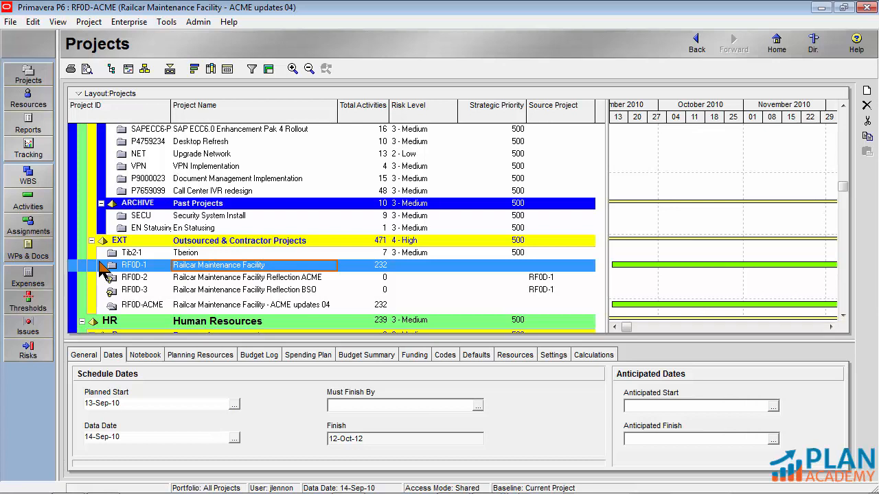
{"action": "mouse_move", "coordinate": [170, 276]}
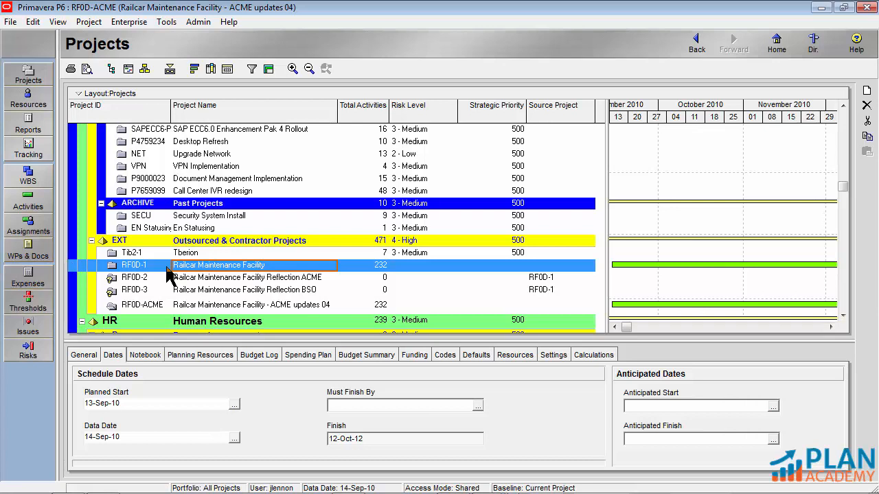
{"action": "mouse_move", "coordinate": [260, 277]}
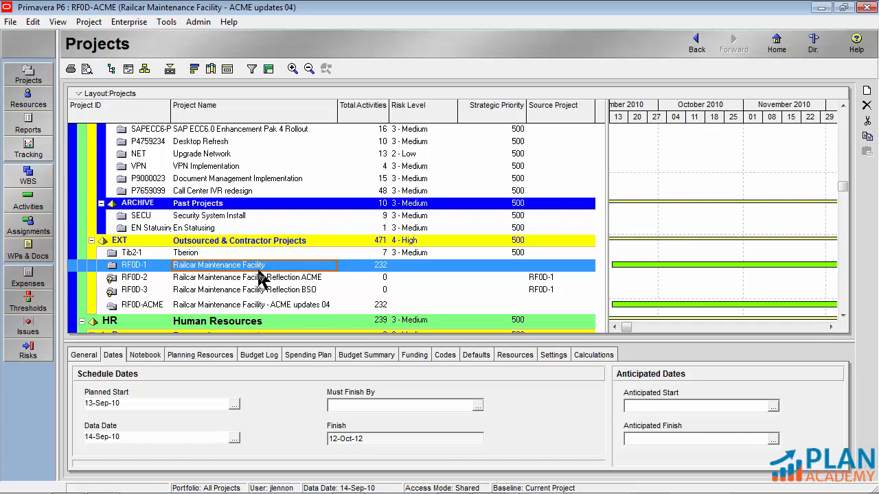
{"action": "mouse_move", "coordinate": [291, 277]}
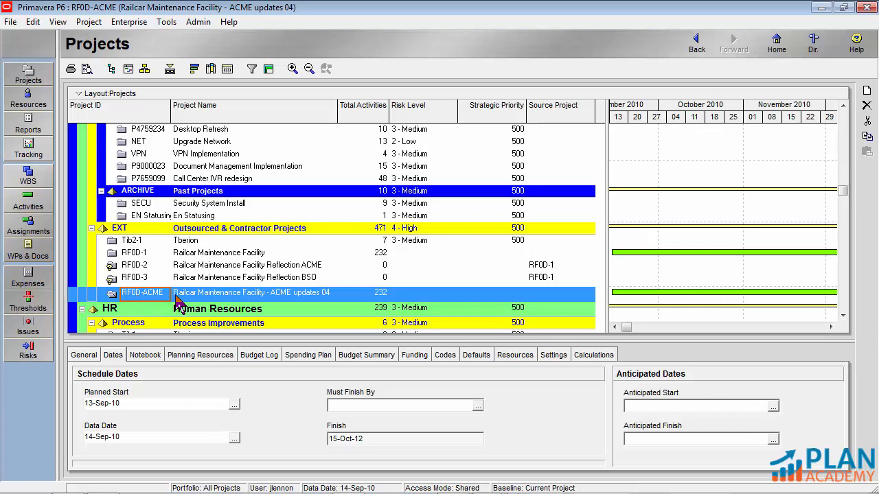
{"action": "mouse_move", "coordinate": [549, 305]}
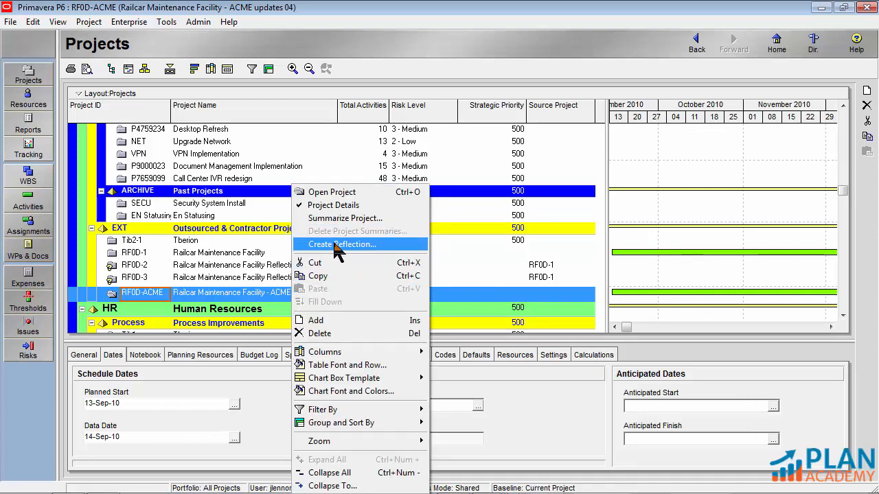
{"action": "mouse_move", "coordinate": [346, 231]}
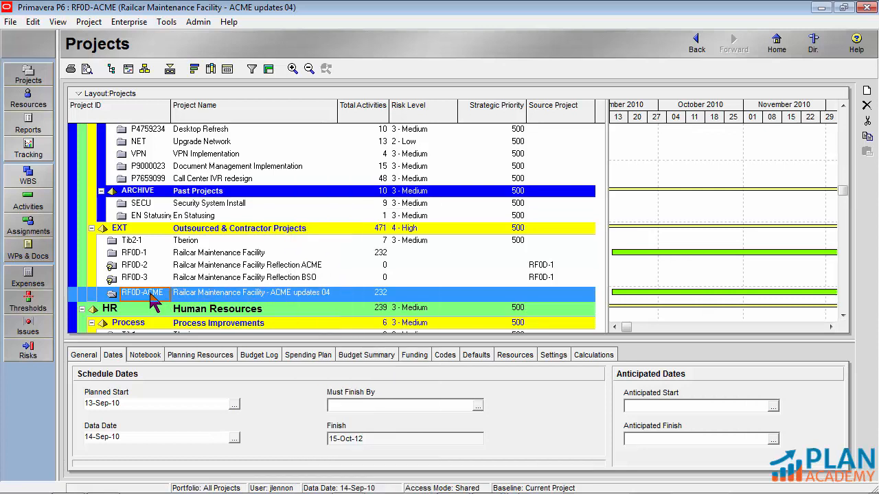
{"action": "mouse_move", "coordinate": [270, 305]}
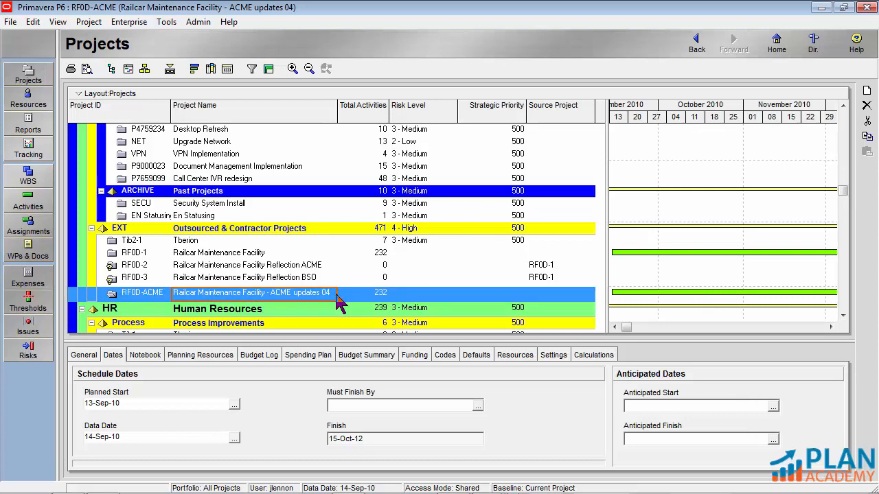
{"action": "left_click", "coordinate": [247, 277]}
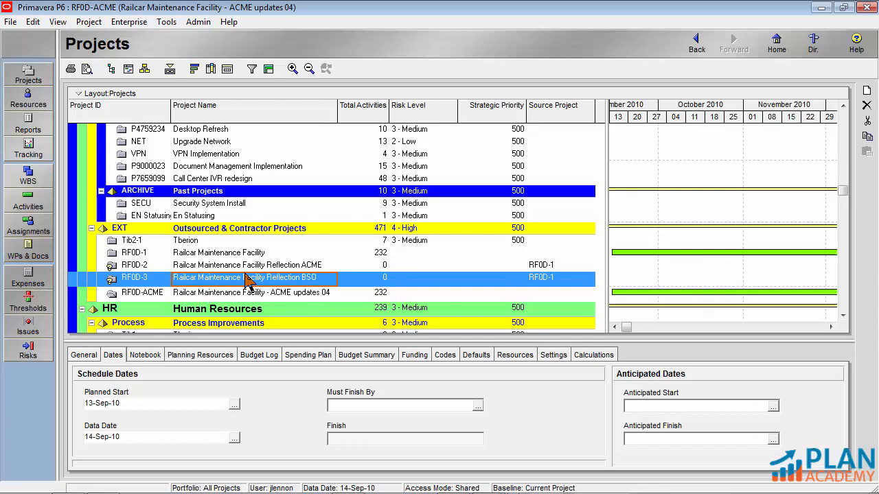
{"action": "mouse_move", "coordinate": [286, 289]}
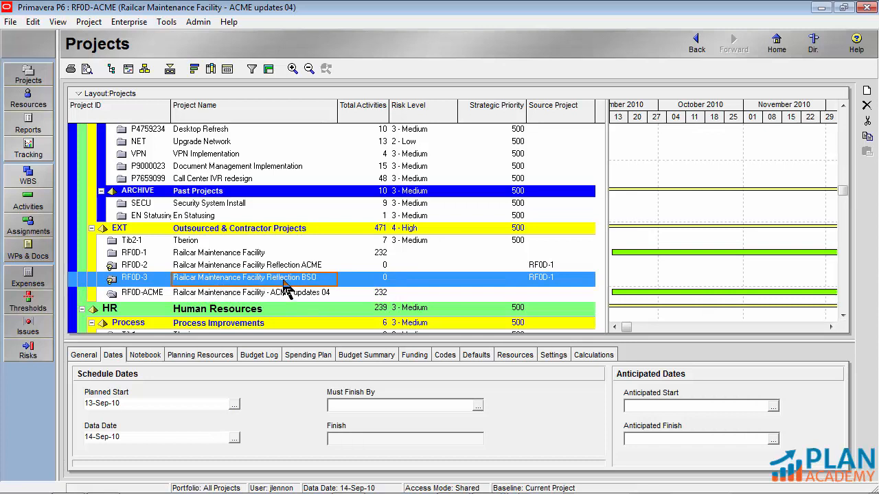
{"action": "right_click", "coordinate": [250, 278]}
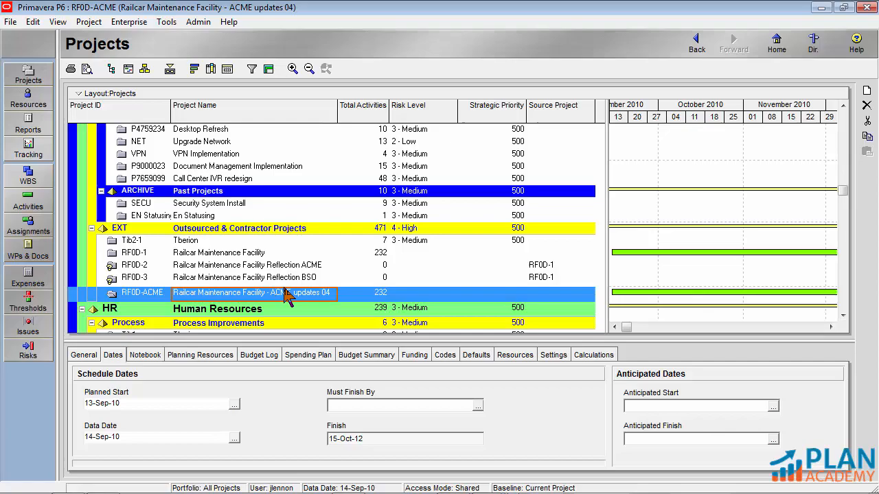
{"action": "left_click", "coordinate": [247, 265]}
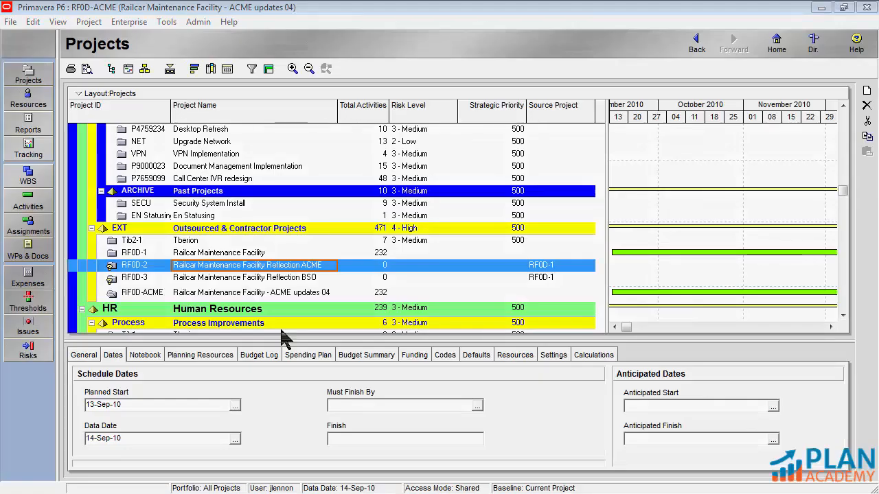
{"action": "mouse_move", "coordinate": [282, 277]}
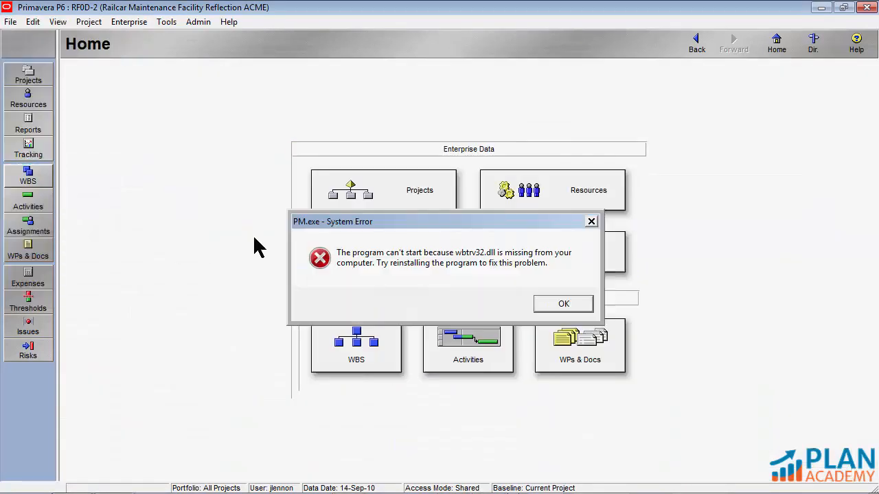
Run the Export wizard as Primavera XER, whole Project, with RF0D-2 ACME reflection selected.
{"action": "left_click", "coordinate": [563, 303]}
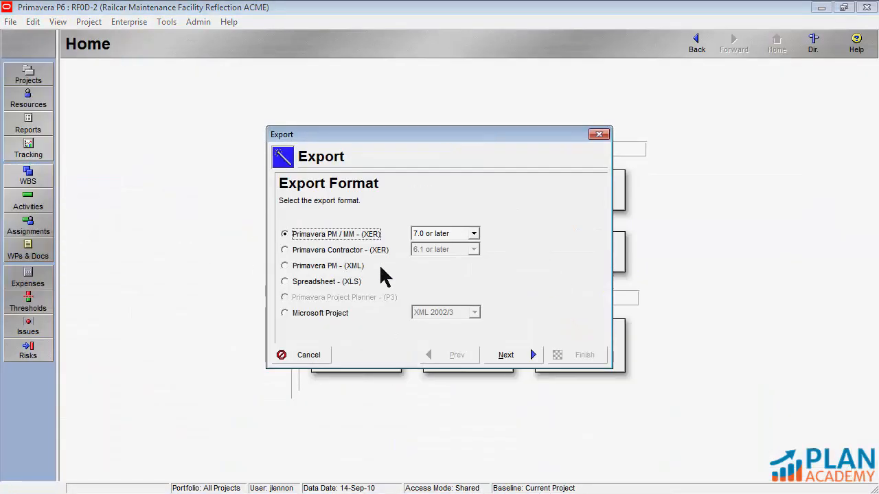
{"action": "left_click", "coordinate": [505, 354]}
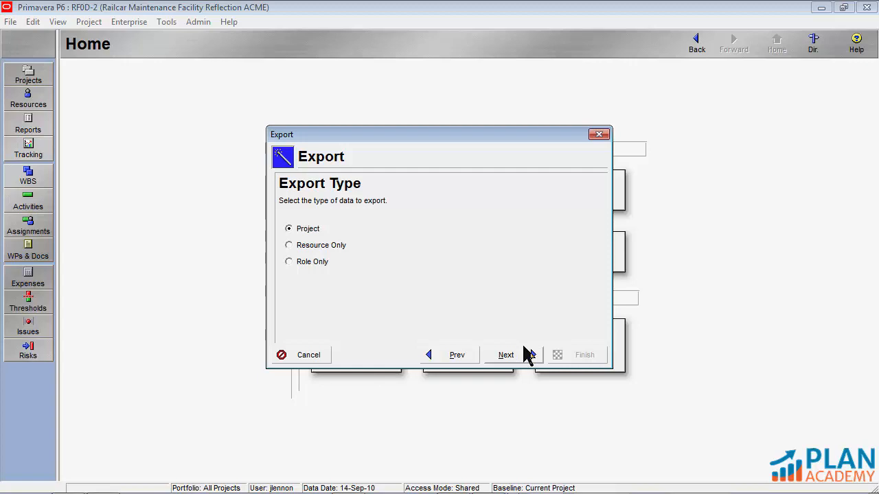
{"action": "left_click", "coordinate": [506, 355]}
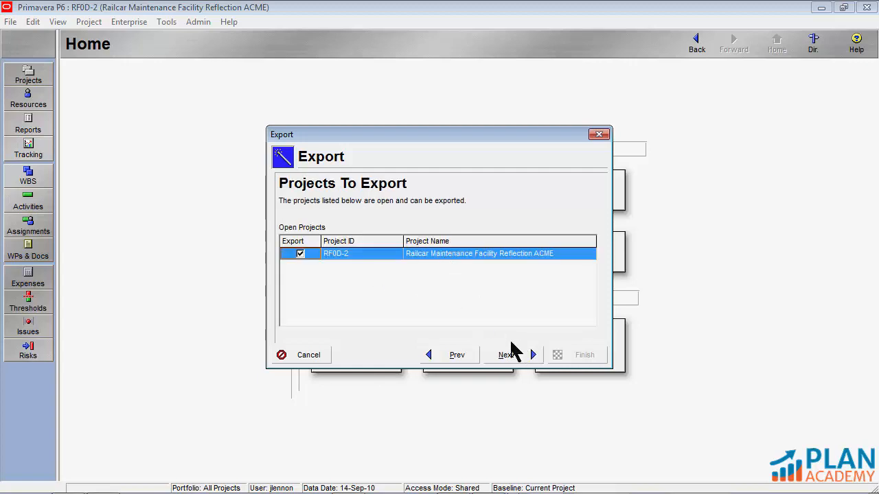
{"action": "left_click", "coordinate": [505, 355]}
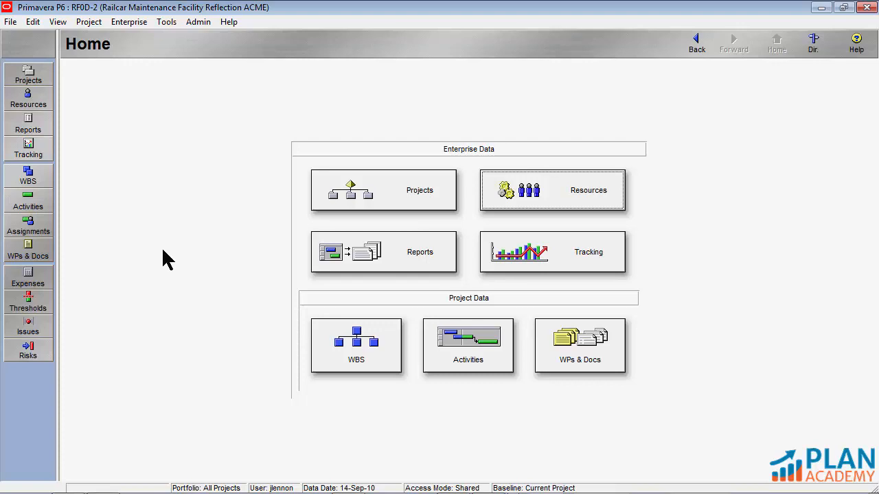
{"action": "mouse_move", "coordinate": [172, 261]}
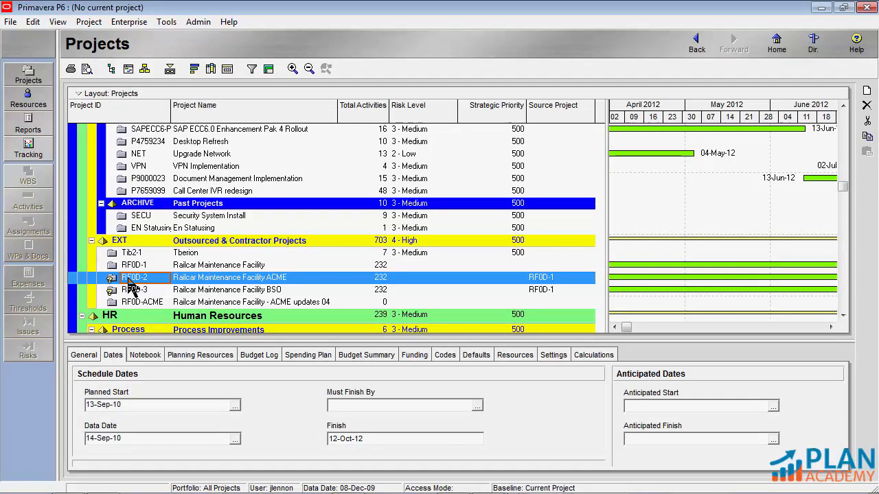
Open the RF0D-2 ACME reflection project to view its activities, then go back to Projects.
{"action": "right_click", "coordinate": [135, 277]}
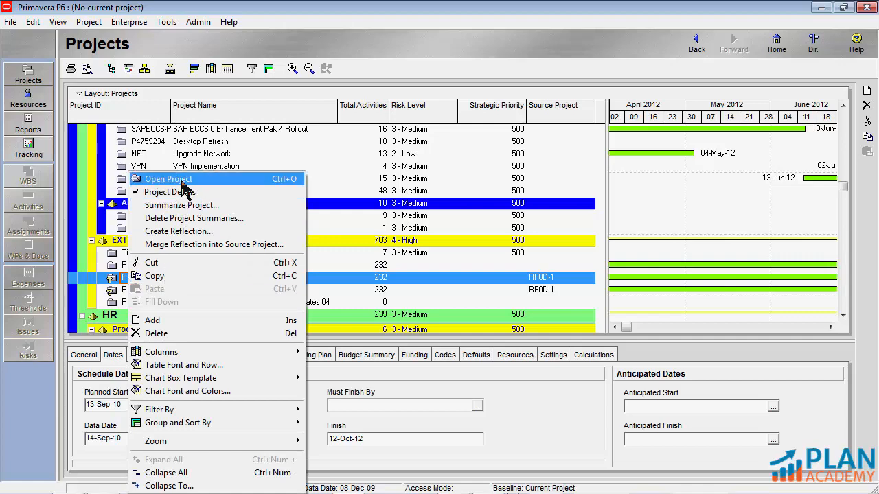
{"action": "left_click", "coordinate": [167, 179]}
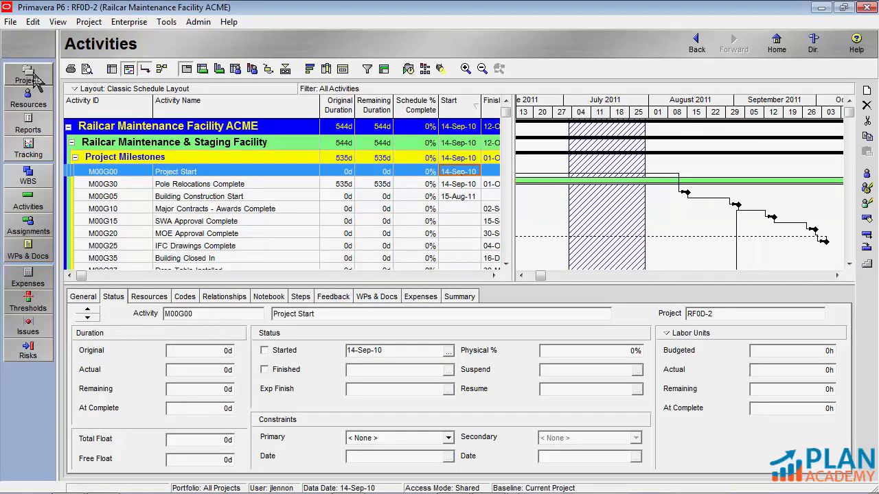
{"action": "left_click", "coordinate": [11, 22]}
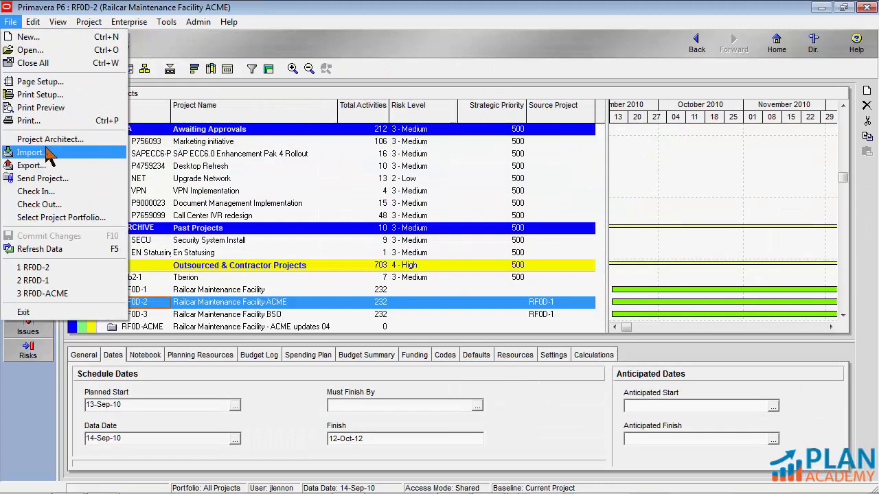
Start an XER import and select the ACME reflection .xer file.
{"action": "left_click", "coordinate": [30, 151]}
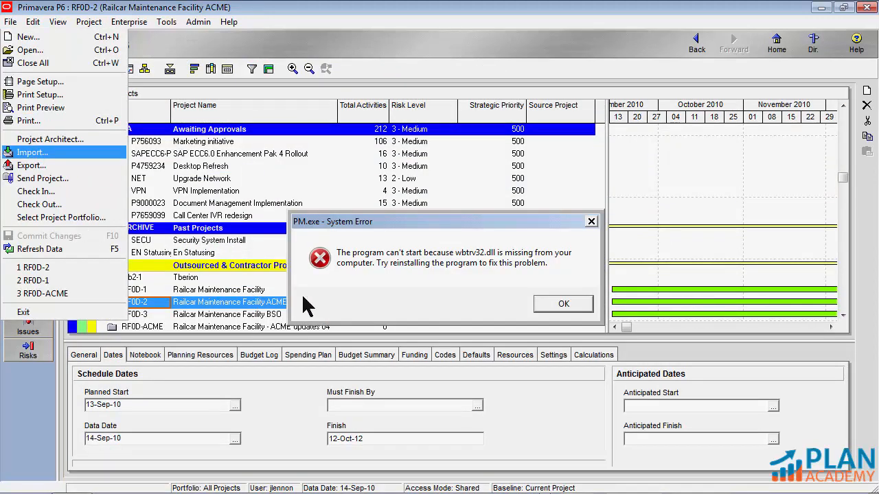
{"action": "left_click", "coordinate": [563, 303]}
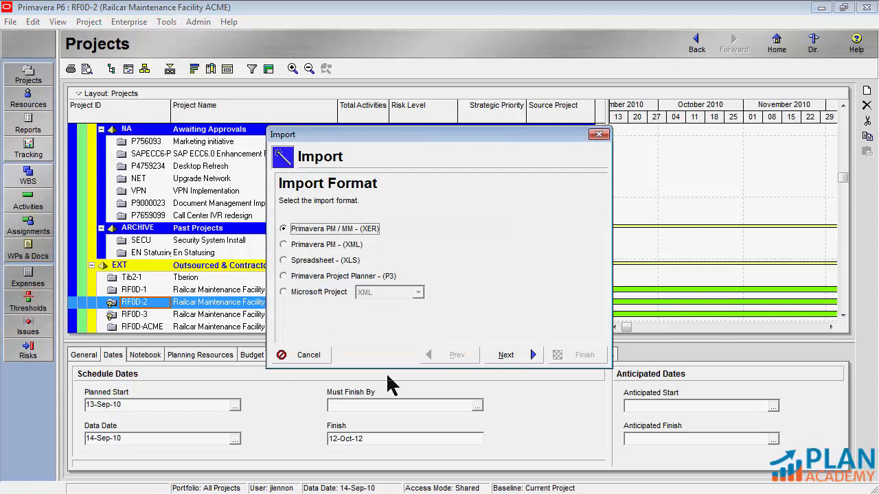
{"action": "left_click", "coordinate": [505, 355]}
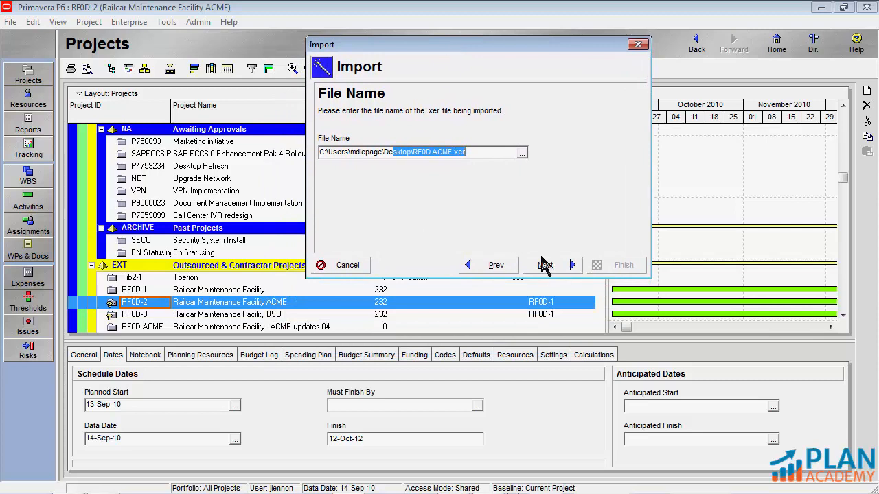
{"action": "left_click", "coordinate": [544, 265]}
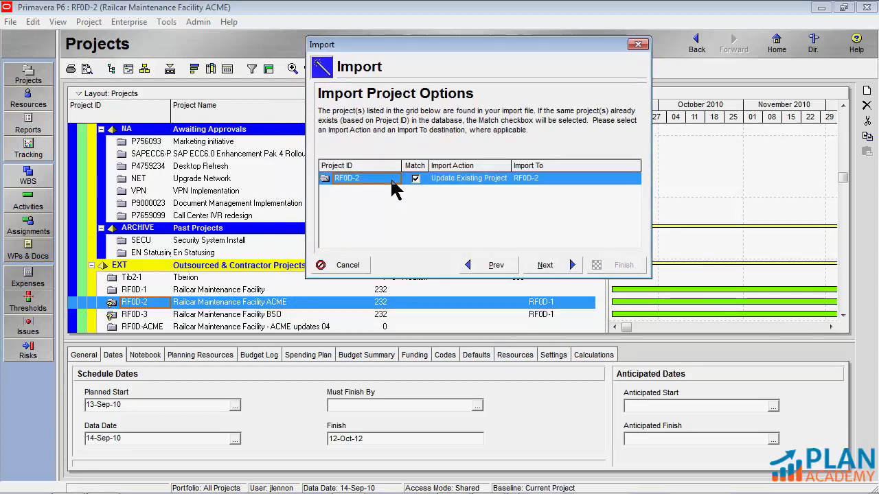
{"action": "mouse_move", "coordinate": [502, 185]}
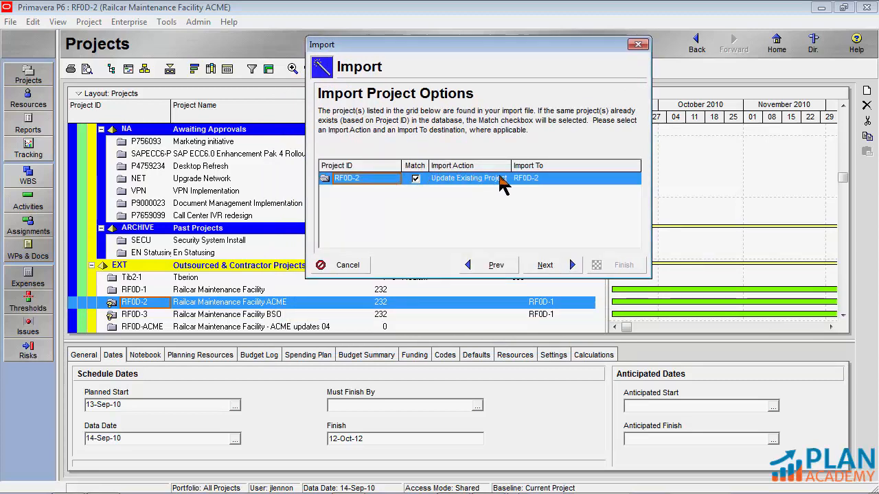
Import as Update Existing Project into RF0D-2 with the Default Configuration and finish.
{"action": "left_click", "coordinate": [505, 179]}
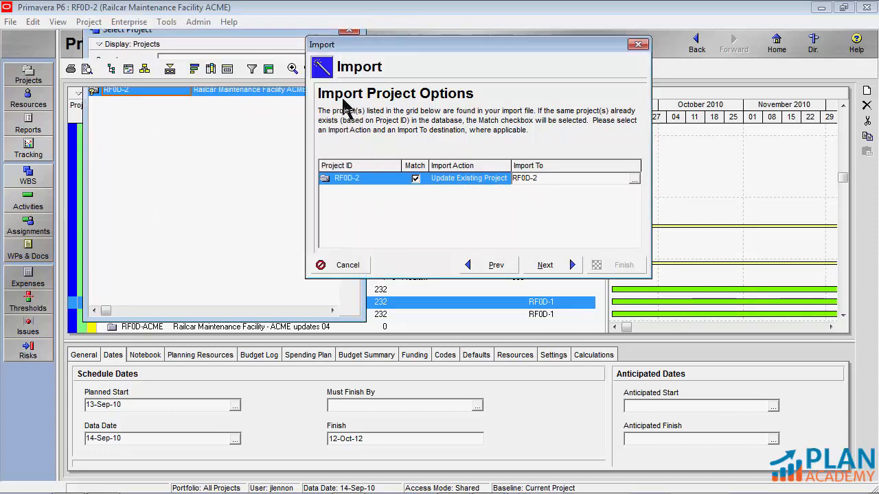
{"action": "left_click", "coordinate": [544, 265]}
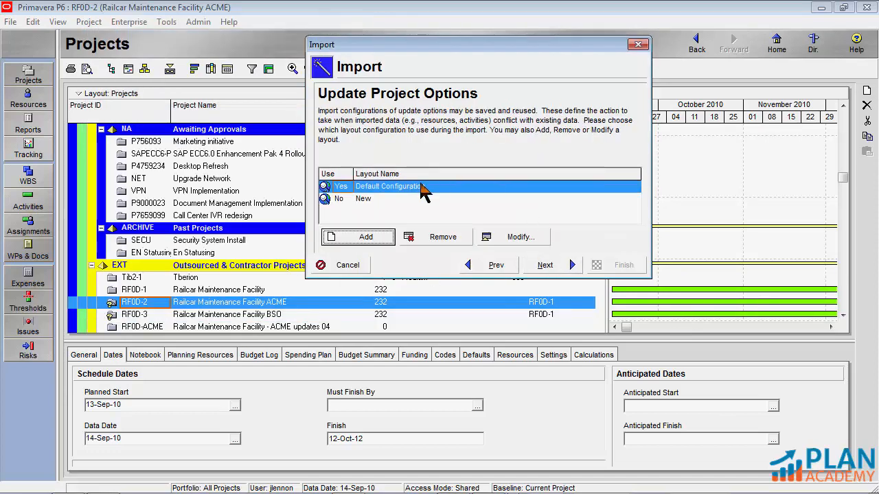
{"action": "left_click", "coordinate": [543, 265]}
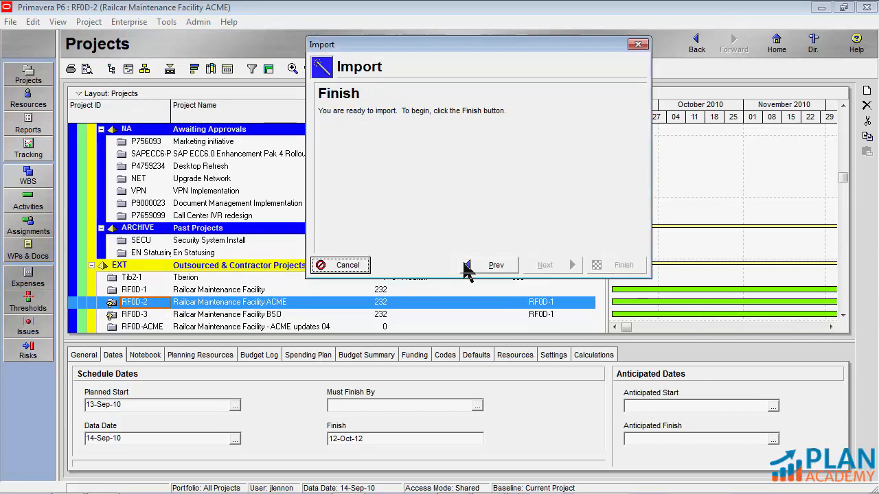
{"action": "left_click", "coordinate": [623, 265]}
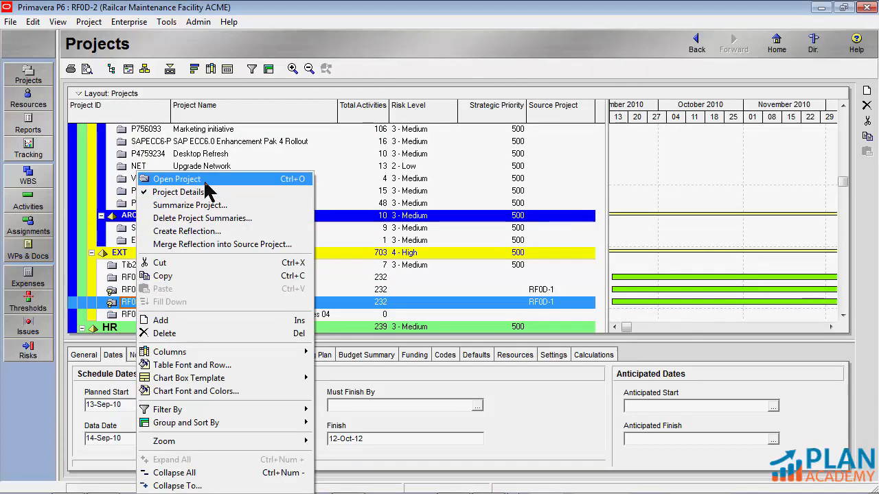
Open the RF0D-3 BSO reflection project and return to the Projects list.
{"action": "left_click", "coordinate": [176, 179]}
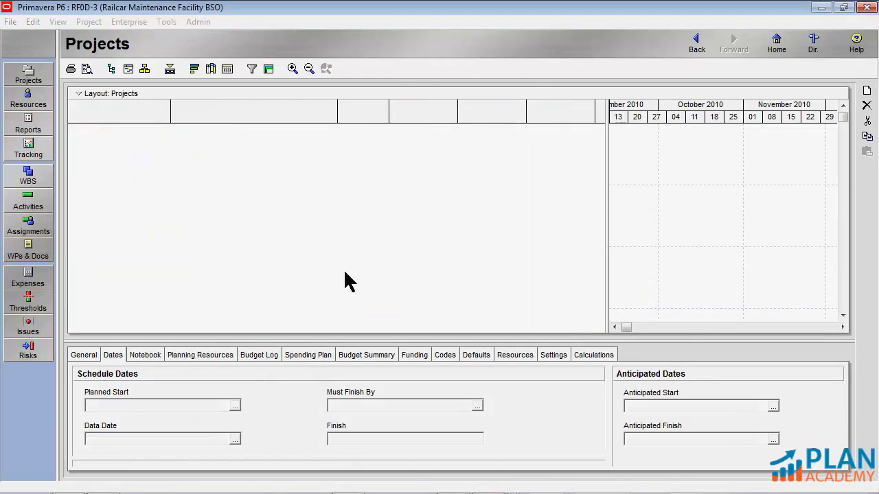
{"action": "left_click", "coordinate": [27, 201]}
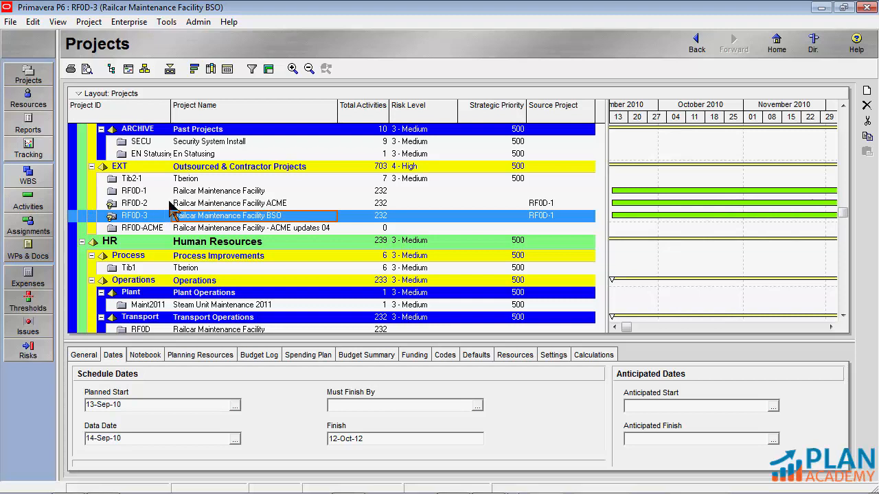
{"action": "mouse_move", "coordinate": [193, 209]}
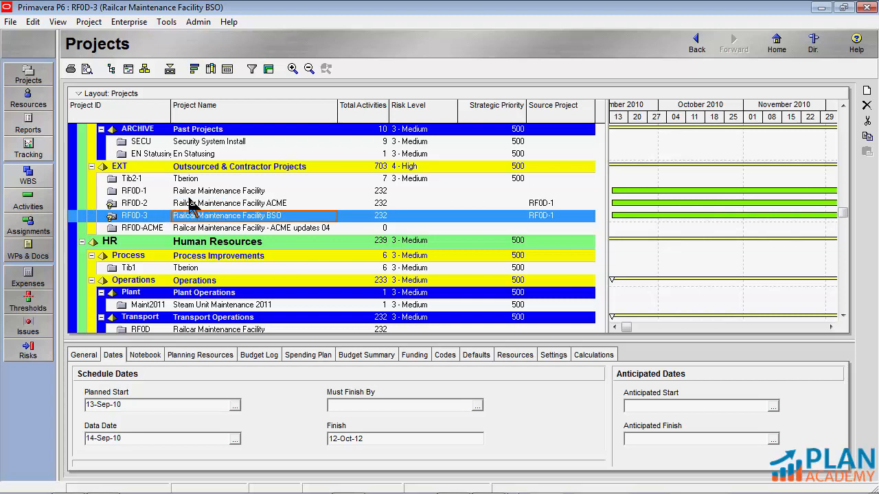
{"action": "mouse_move", "coordinate": [154, 209]}
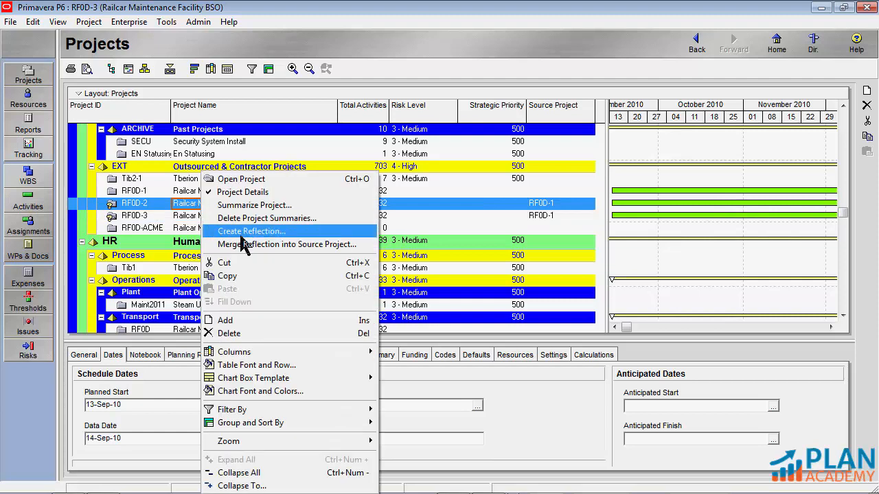
{"action": "mouse_move", "coordinate": [247, 244]}
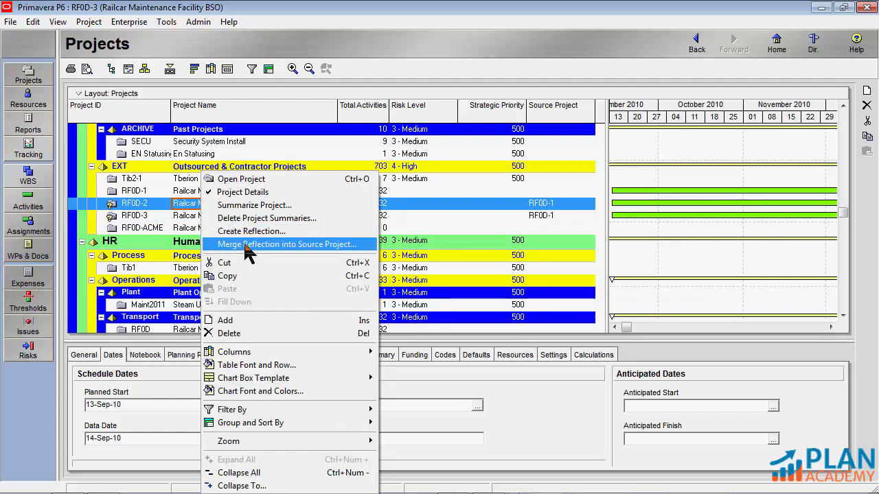
Start Merge Reflection into Source Project for ACME and scroll through the listed activity field updates.
{"action": "left_click", "coordinate": [286, 245]}
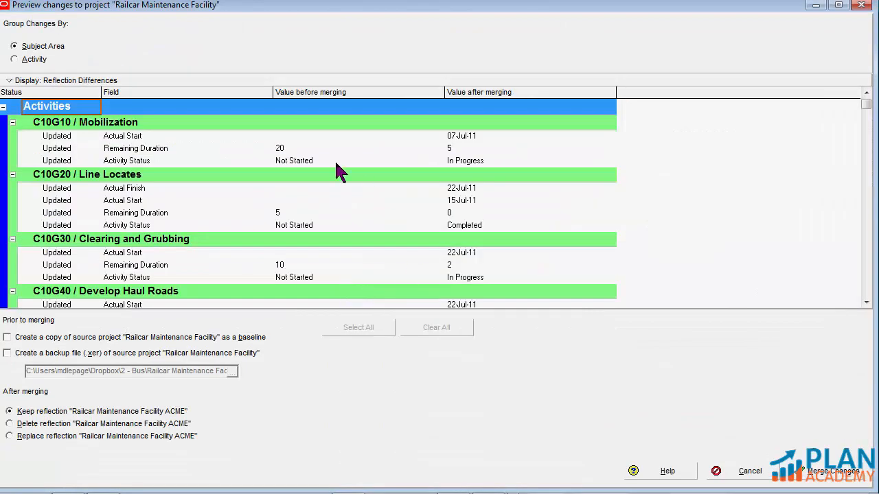
{"action": "mouse_move", "coordinate": [294, 36]}
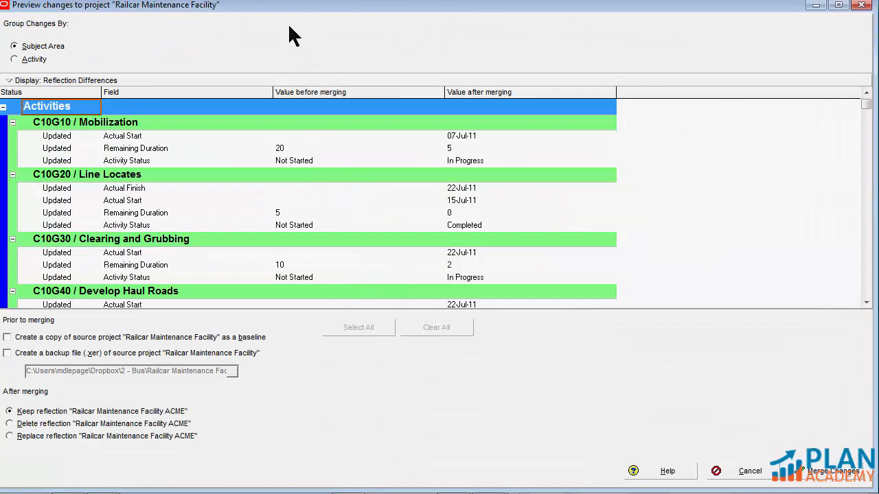
{"action": "mouse_move", "coordinate": [184, 184]}
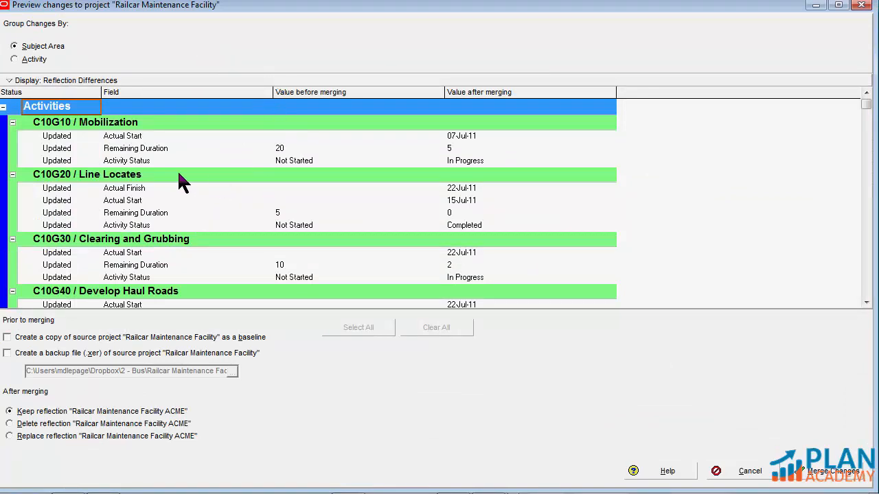
{"action": "mouse_move", "coordinate": [96, 93]}
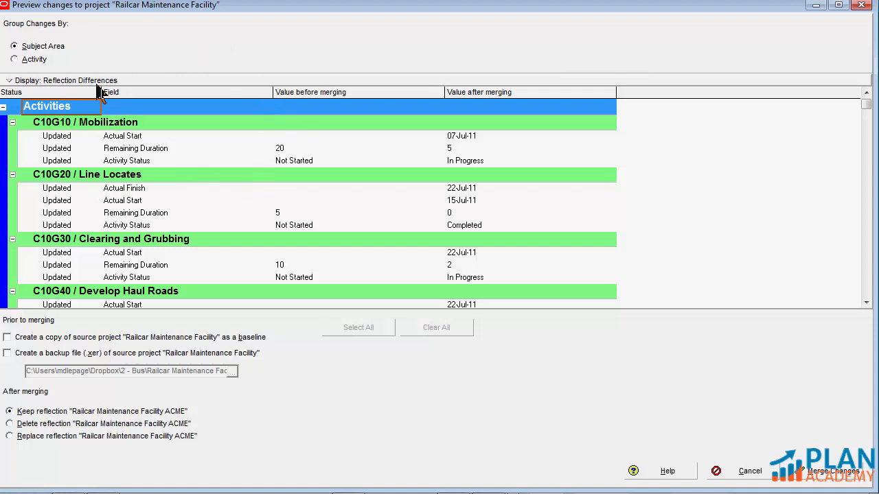
{"action": "mouse_move", "coordinate": [227, 173]}
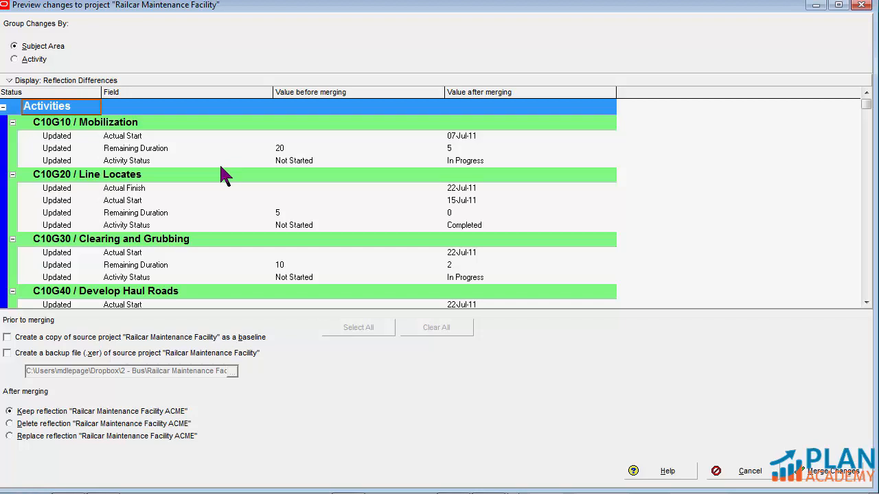
{"action": "mouse_move", "coordinate": [69, 75]}
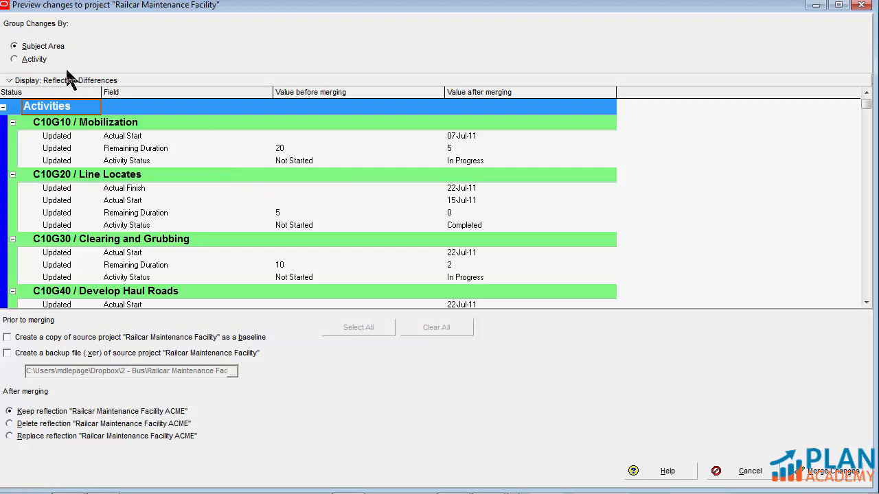
{"action": "mouse_move", "coordinate": [22, 56]}
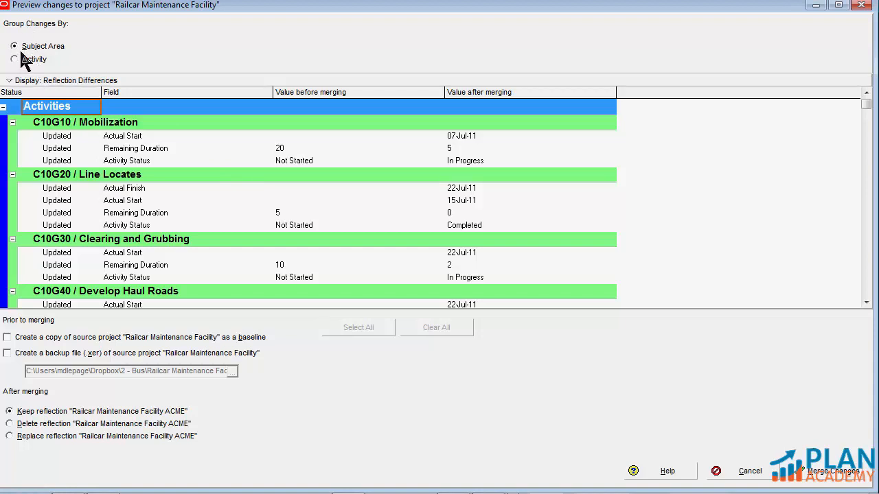
{"action": "mouse_move", "coordinate": [68, 55]}
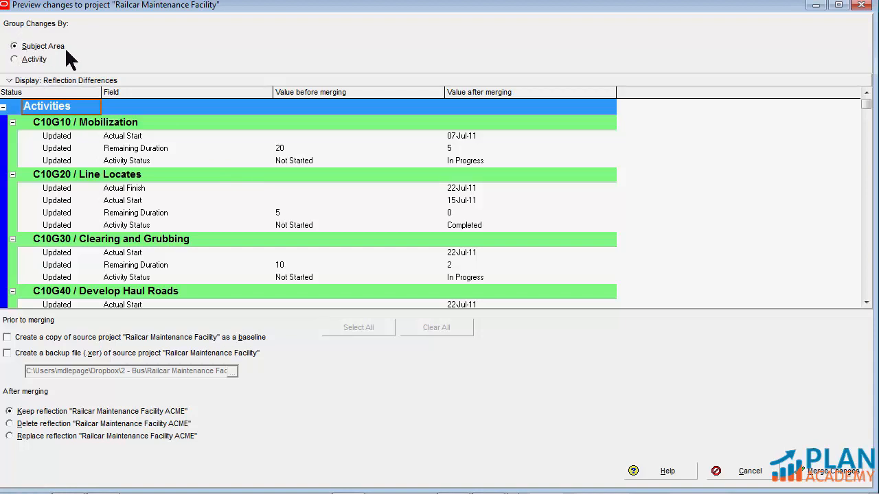
{"action": "mouse_move", "coordinate": [30, 116]}
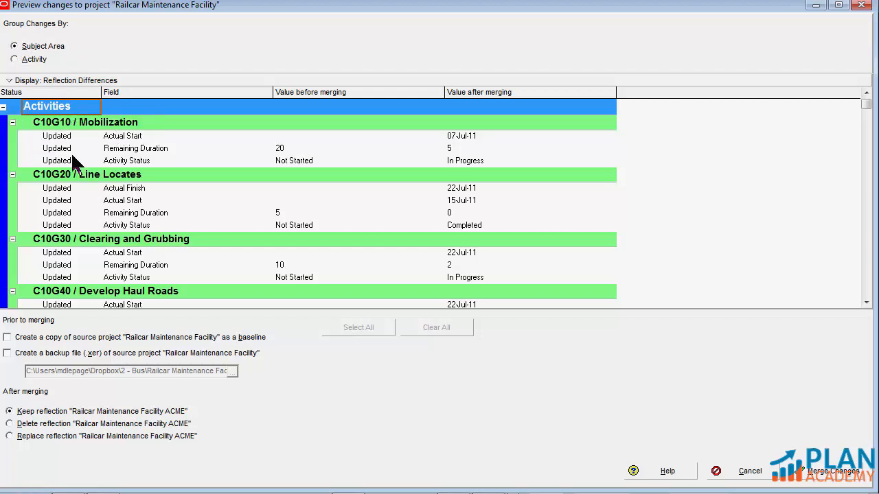
{"action": "mouse_move", "coordinate": [278, 138]}
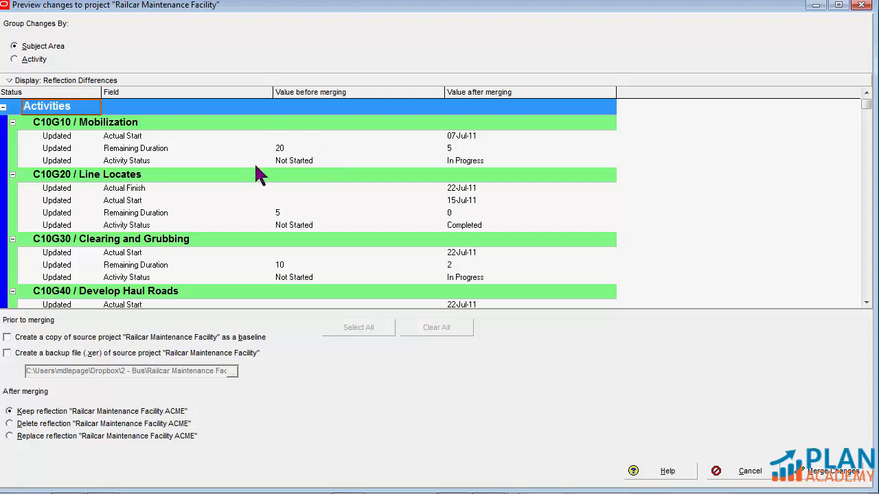
{"action": "mouse_move", "coordinate": [484, 181]}
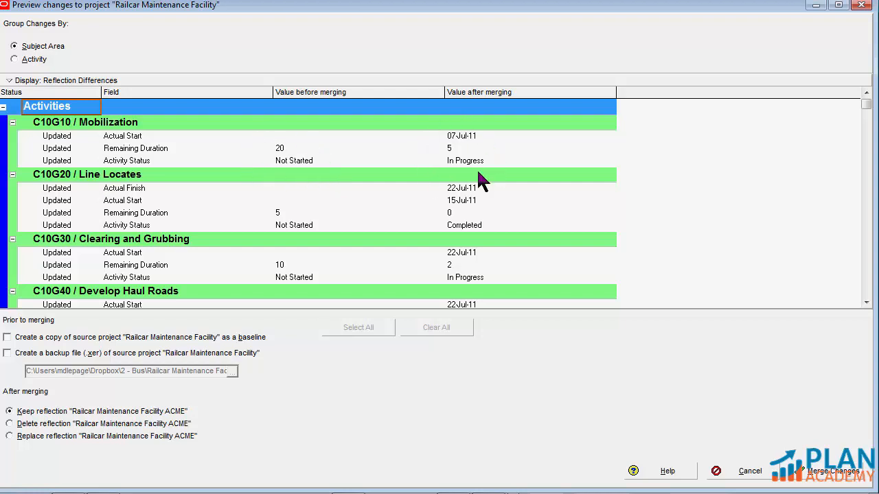
{"action": "mouse_move", "coordinate": [340, 130]}
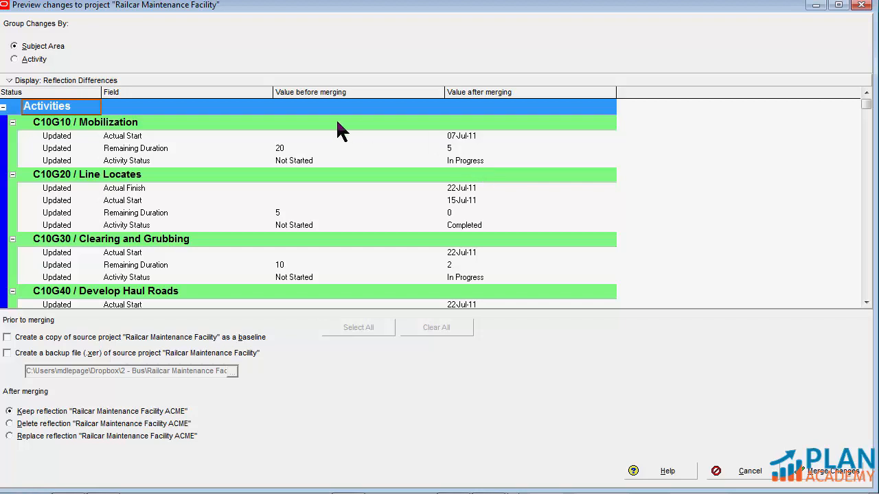
{"action": "mouse_move", "coordinate": [190, 171]}
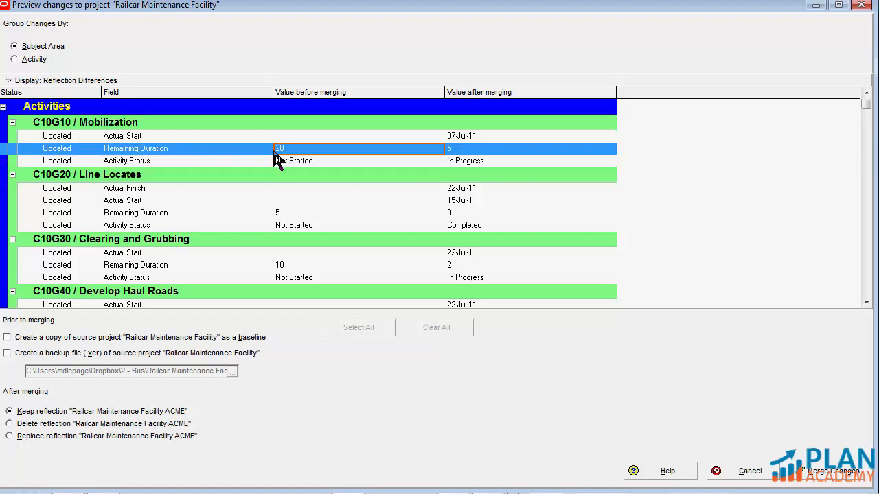
{"action": "mouse_move", "coordinate": [460, 154]}
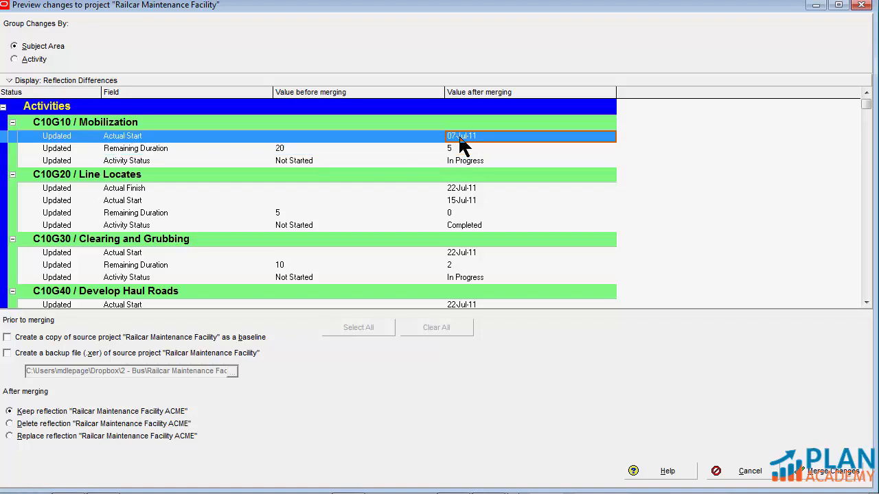
{"action": "mouse_move", "coordinate": [478, 149]}
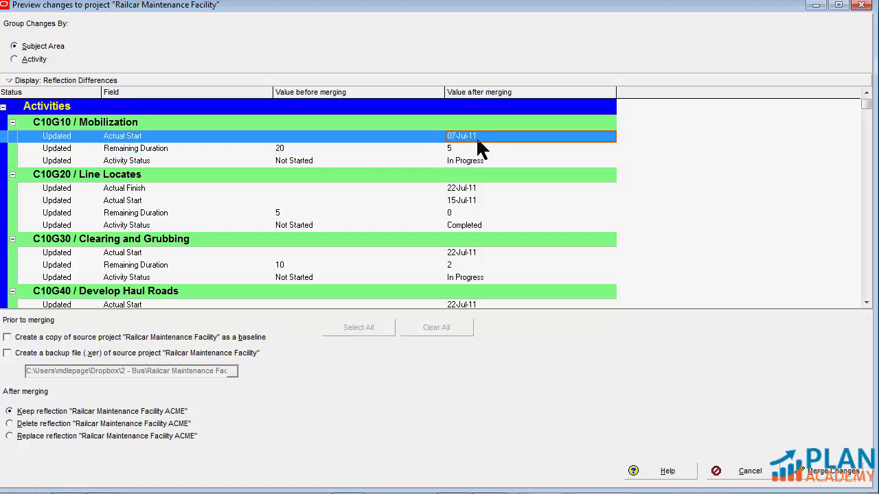
{"action": "scroll", "scroll_direction": "down", "scroll_amount": 3}
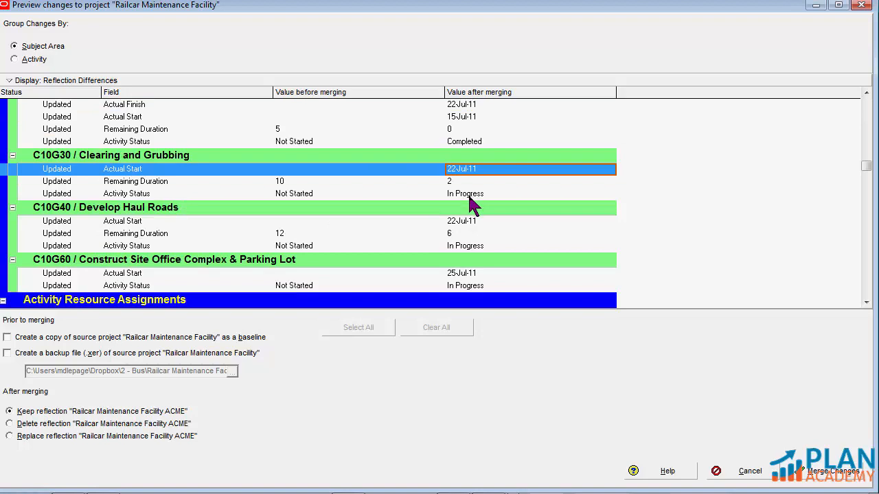
{"action": "scroll", "scroll_direction": "down", "scroll_amount": 3}
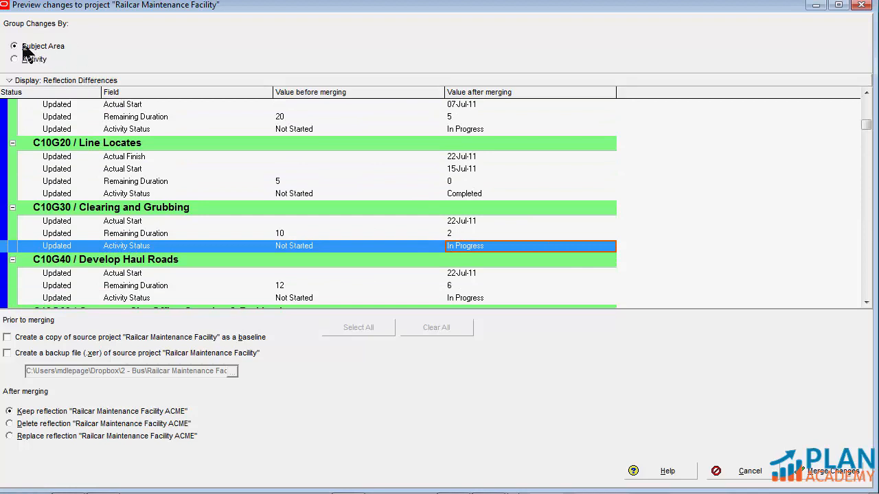
{"action": "left_click", "coordinate": [14, 59]}
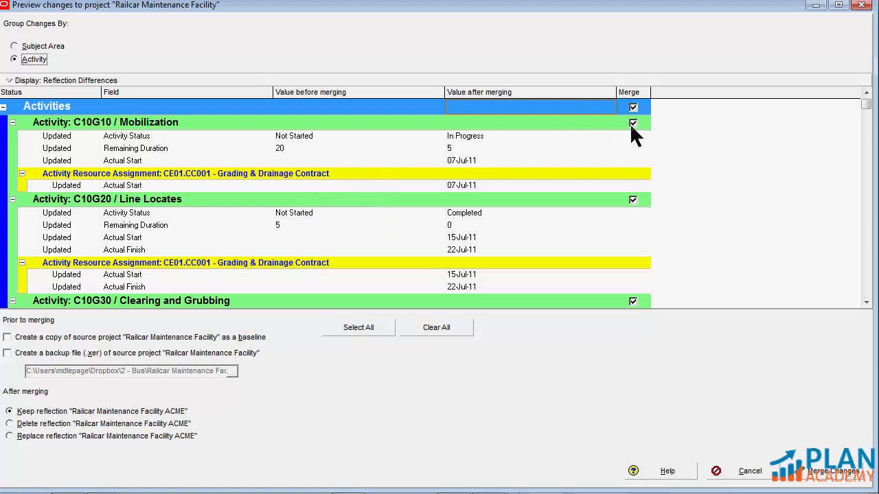
{"action": "mouse_move", "coordinate": [613, 160]}
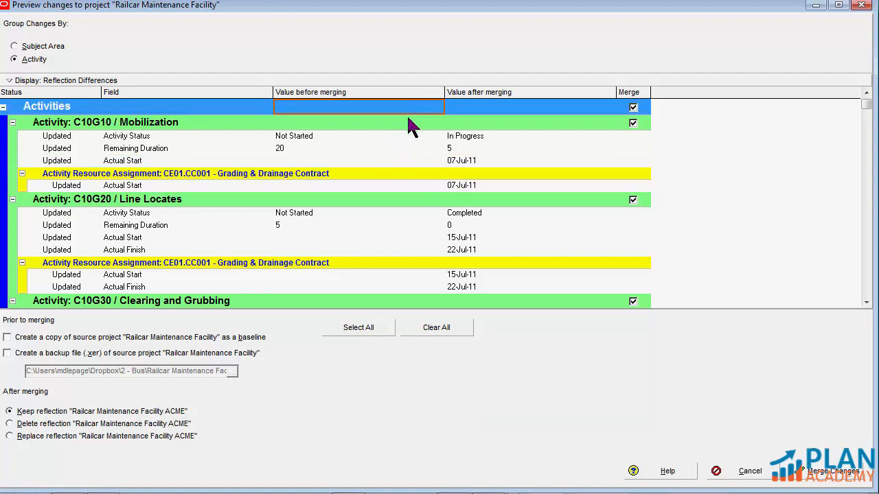
{"action": "left_click", "coordinate": [105, 122]}
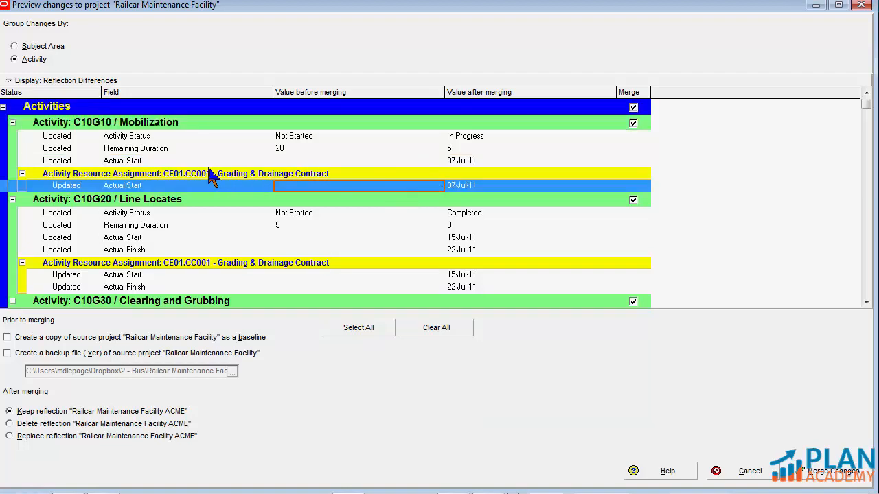
{"action": "mouse_move", "coordinate": [316, 185]}
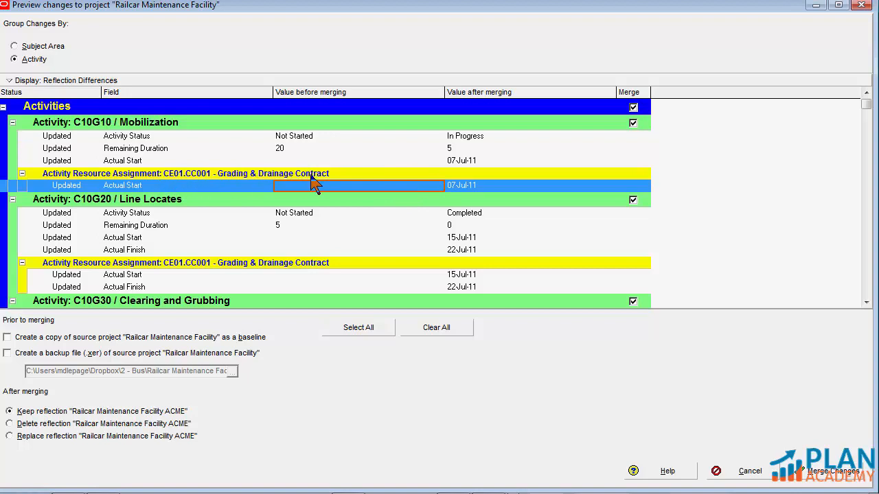
{"action": "scroll", "scroll_direction": "down", "scroll_amount": 3}
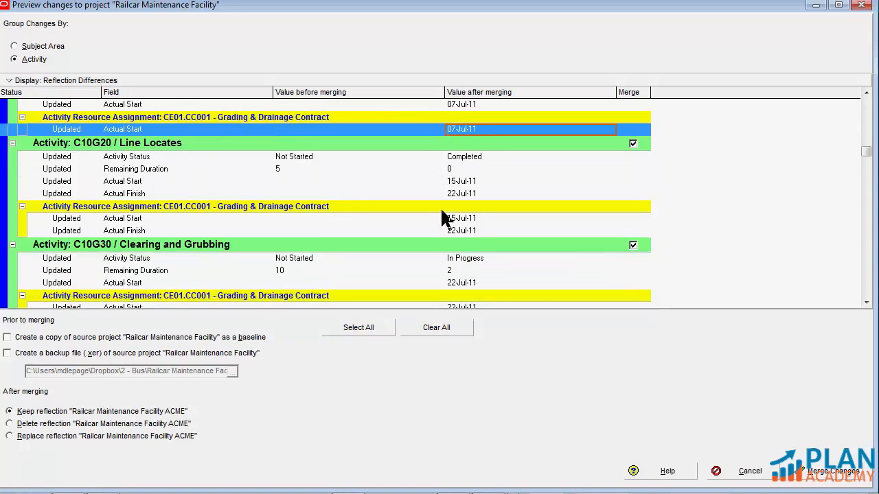
{"action": "scroll", "scroll_direction": "down", "scroll_amount": 3}
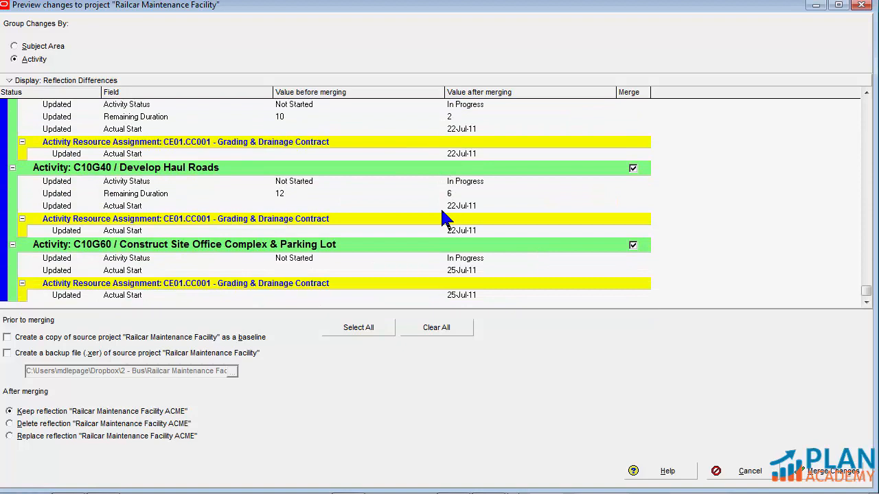
{"action": "mouse_move", "coordinate": [355, 242]}
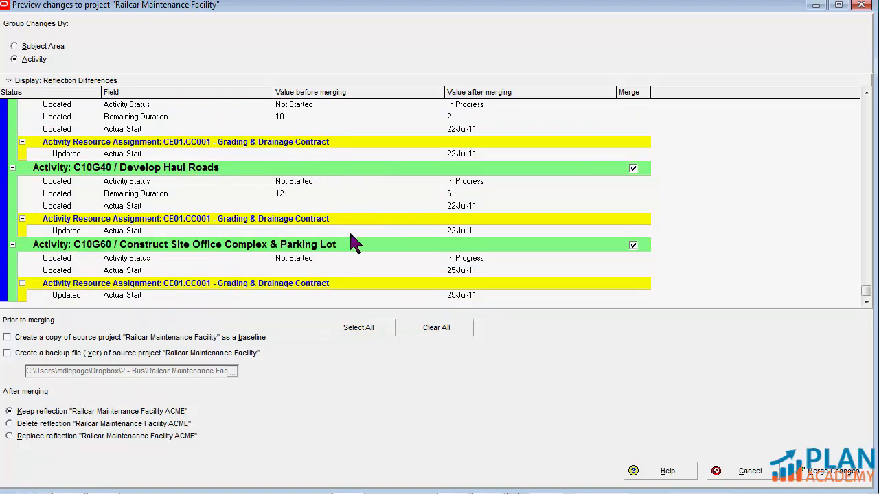
{"action": "mouse_move", "coordinate": [151, 346]}
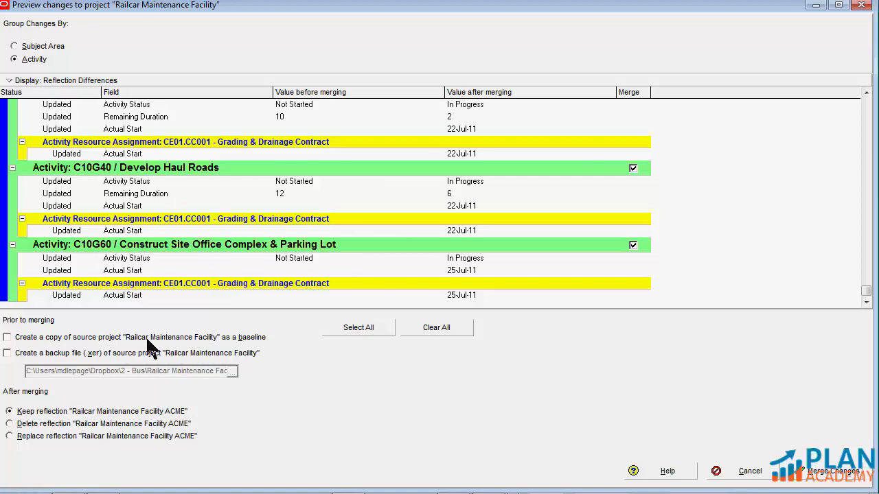
Enable the baseline copy of the source project, leave the backup file off, and keep the reflection after merging.
{"action": "left_click", "coordinate": [8, 338]}
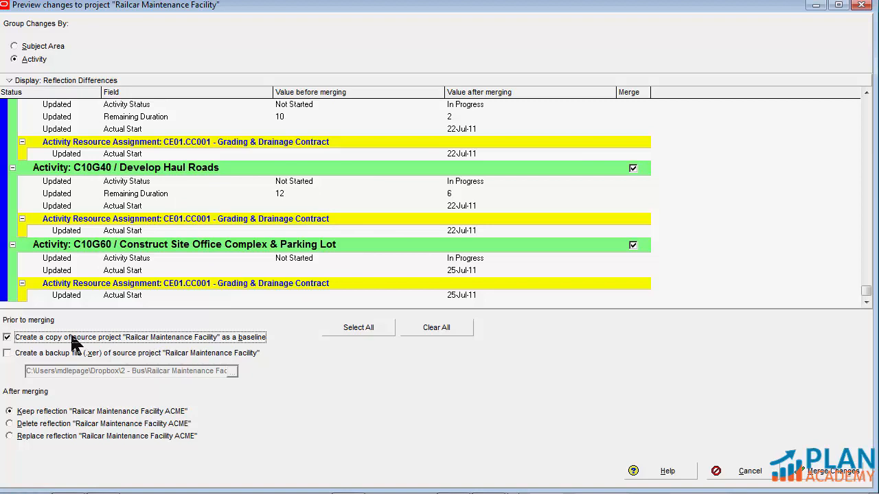
{"action": "mouse_move", "coordinate": [88, 345]}
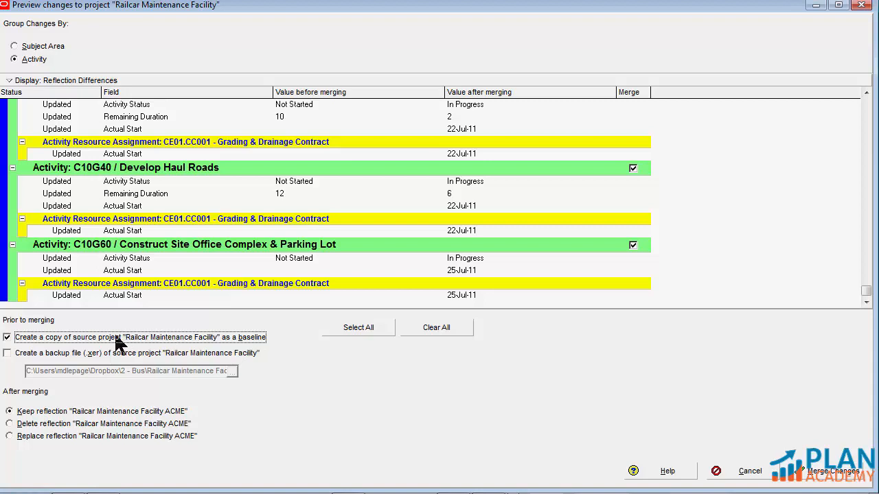
{"action": "left_click", "coordinate": [7, 353]}
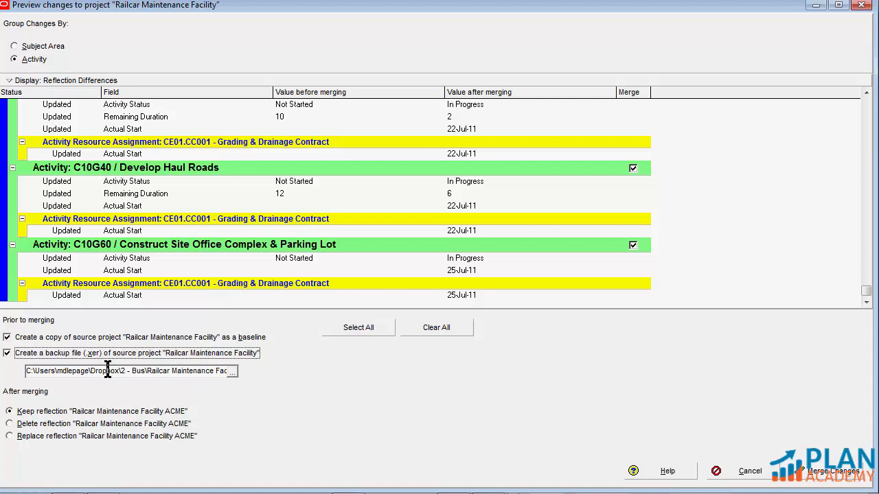
{"action": "mouse_move", "coordinate": [93, 360]}
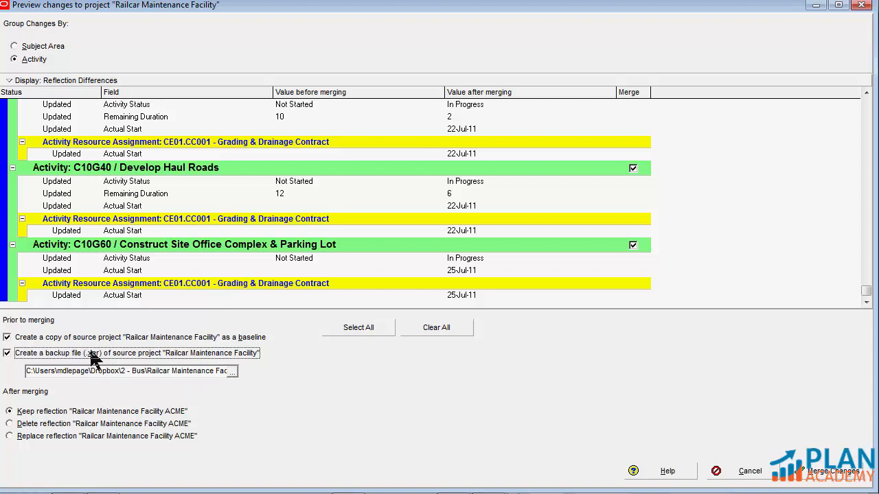
{"action": "left_click", "coordinate": [7, 353]}
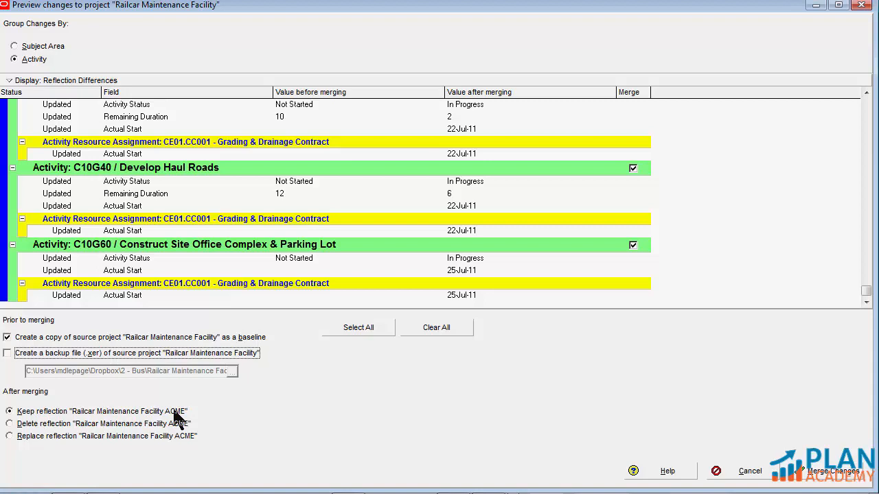
{"action": "mouse_move", "coordinate": [55, 419]}
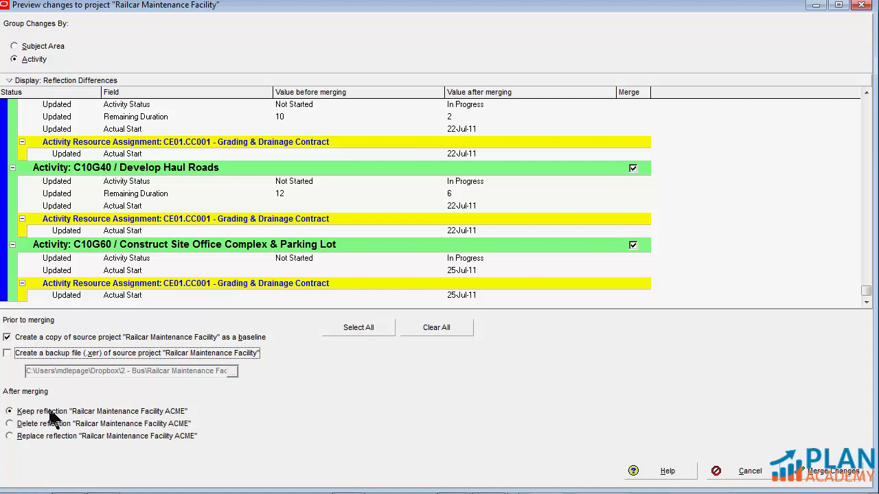
{"action": "mouse_move", "coordinate": [195, 423]}
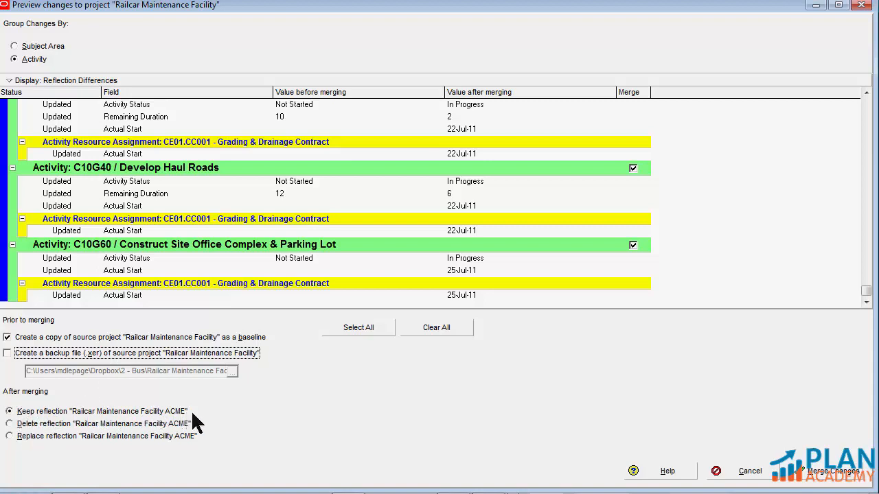
{"action": "mouse_move", "coordinate": [69, 418]}
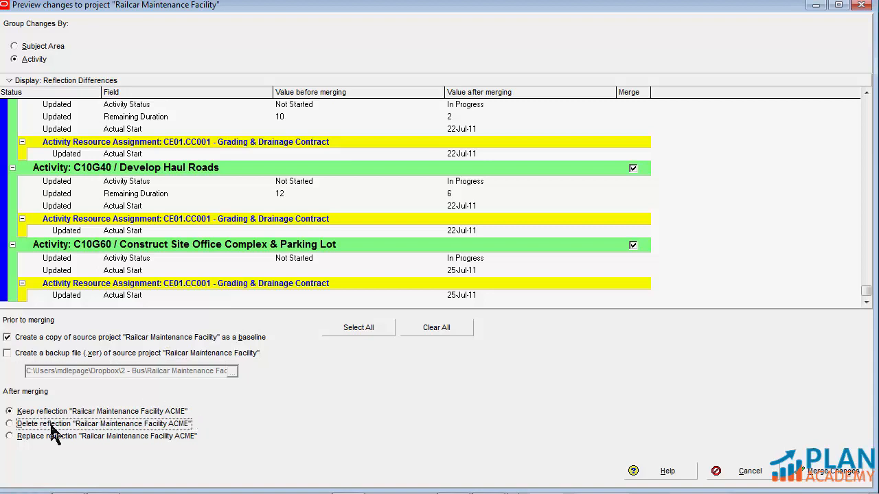
{"action": "left_click", "coordinate": [10, 423]}
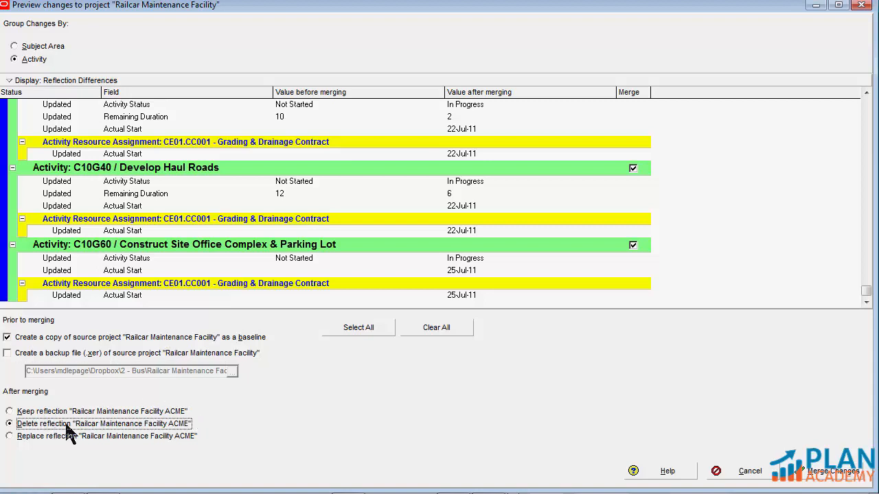
{"action": "left_click", "coordinate": [11, 412]}
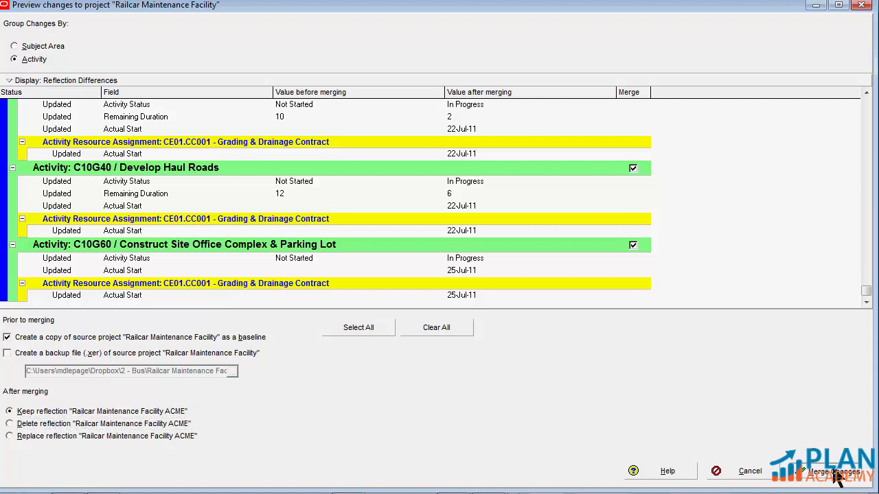
Run Merge Changes for the ACME reflection and acknowledge the success message.
{"action": "left_click", "coordinate": [832, 471]}
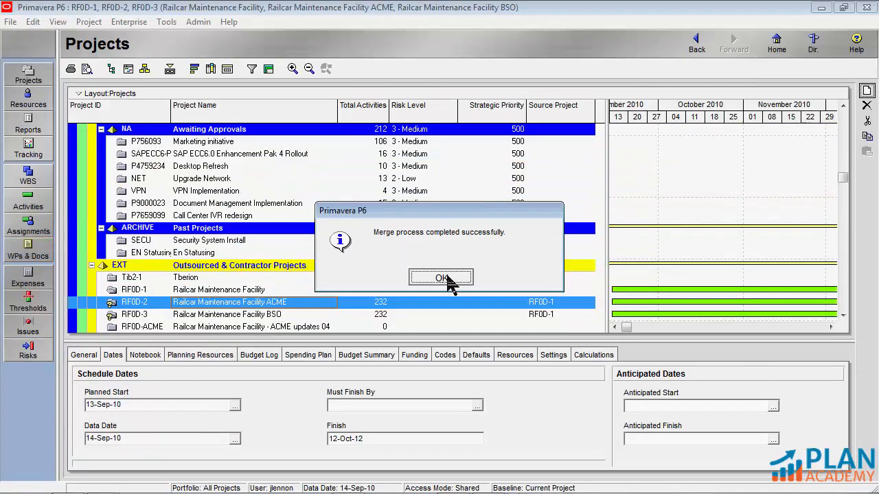
{"action": "left_click", "coordinate": [440, 277]}
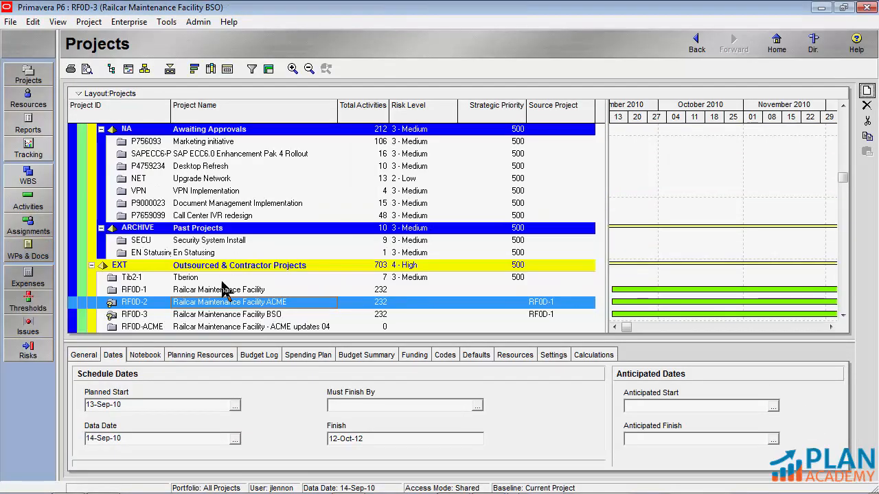
Briefly open the BSO reflection project's activities, then return to the Projects list.
{"action": "left_click", "coordinate": [218, 289]}
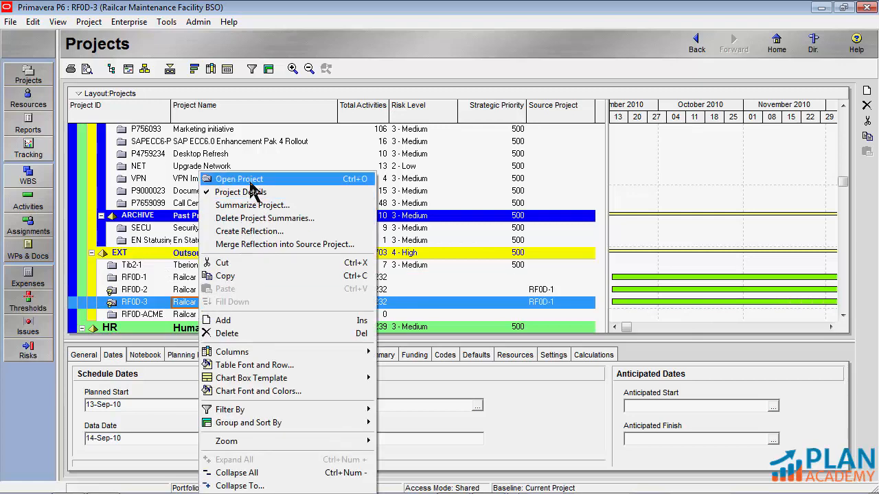
{"action": "left_click", "coordinate": [239, 179]}
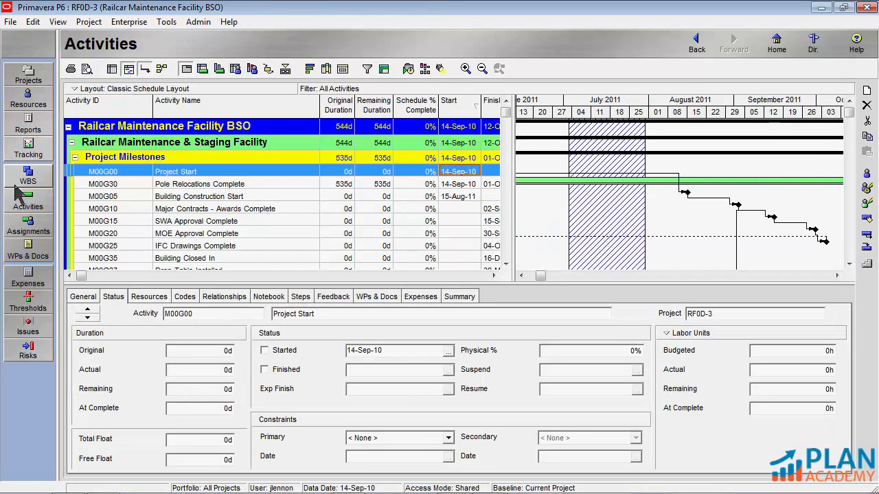
{"action": "left_click", "coordinate": [27, 74]}
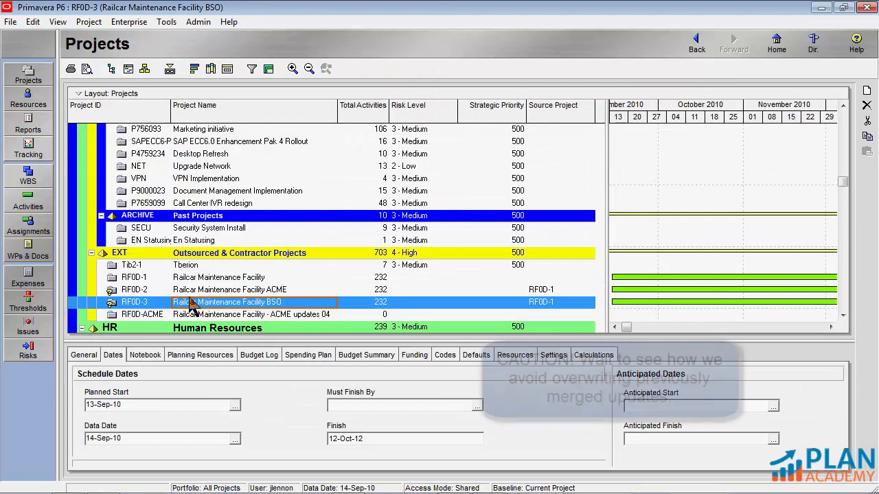
Start Merge Reflection into Source Project on the BSO reflection to see its differences list.
{"action": "right_click", "coordinate": [192, 302]}
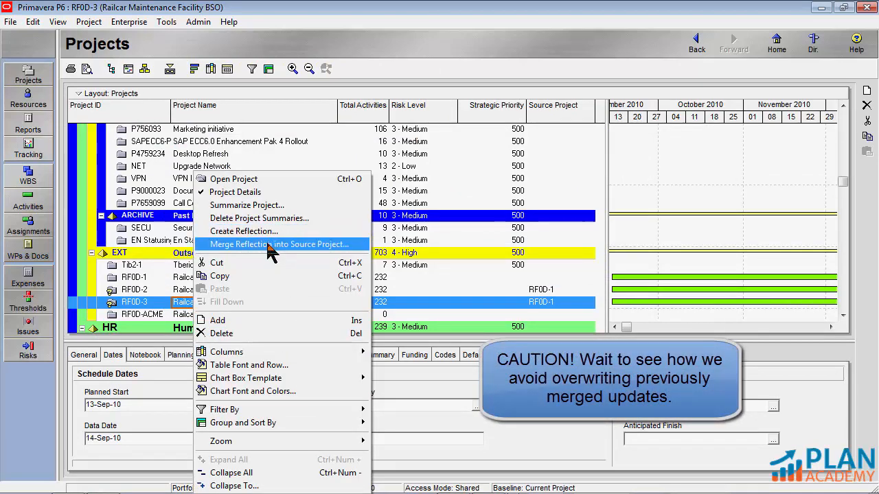
{"action": "left_click", "coordinate": [277, 244]}
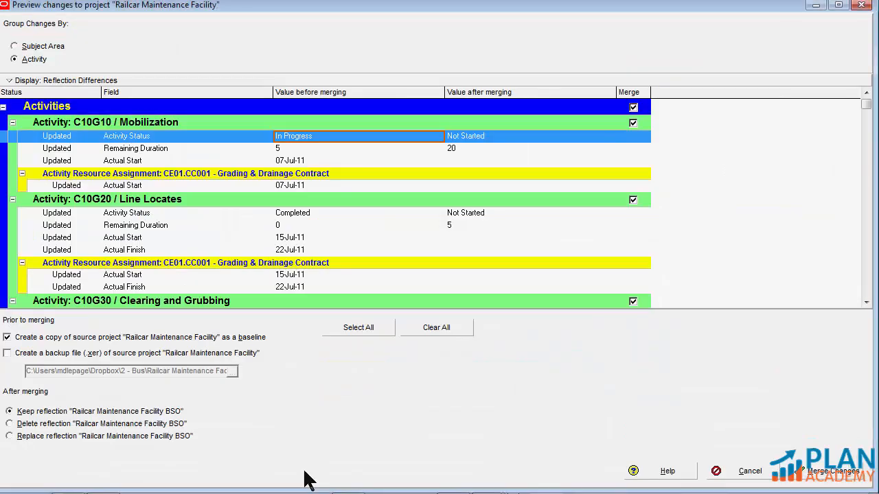
{"action": "mouse_move", "coordinate": [335, 392]}
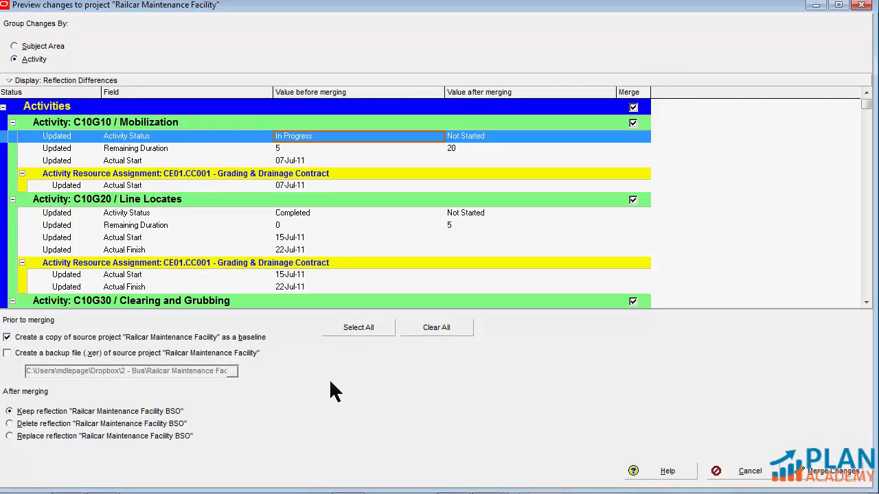
{"action": "mouse_move", "coordinate": [395, 219]}
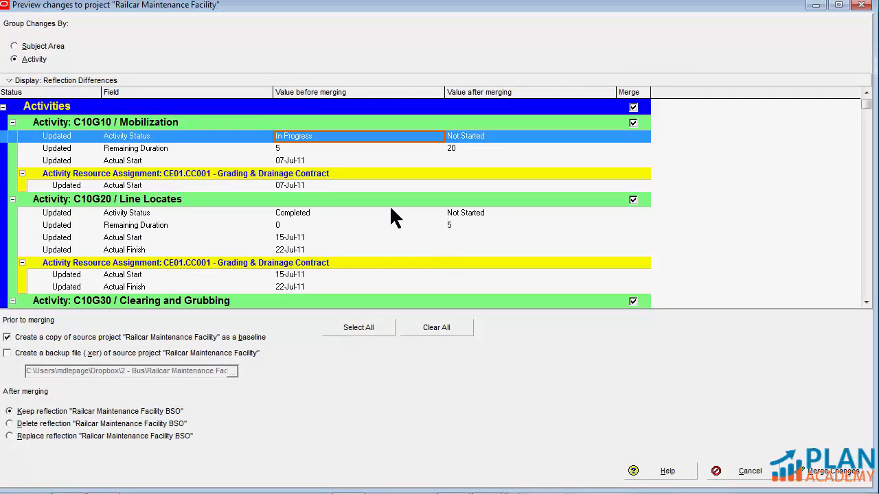
{"action": "mouse_move", "coordinate": [288, 151]}
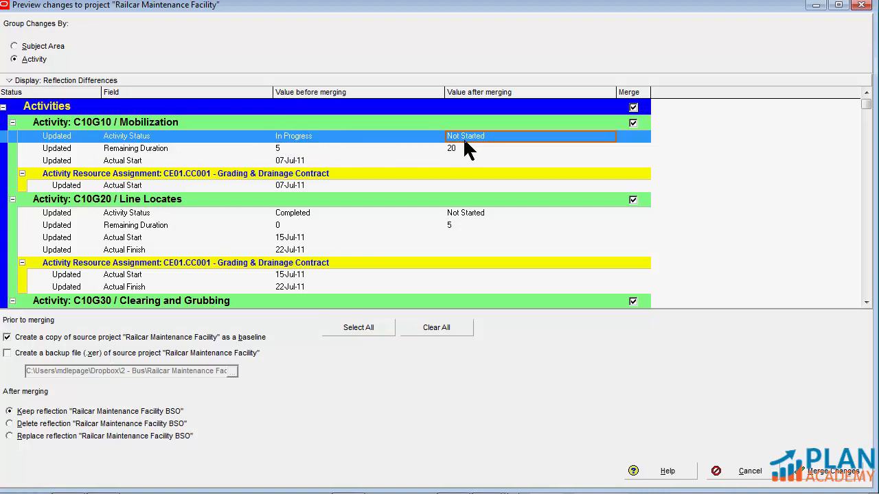
{"action": "mouse_move", "coordinate": [302, 220]}
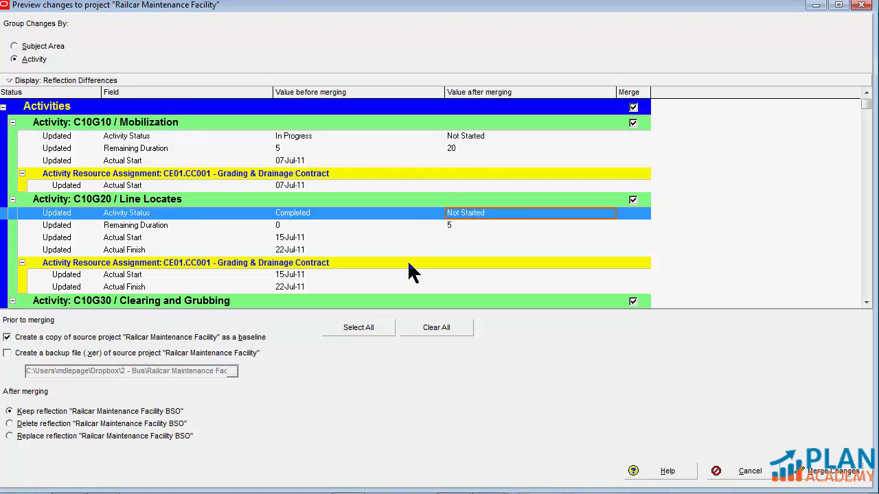
{"action": "mouse_move", "coordinate": [460, 250]}
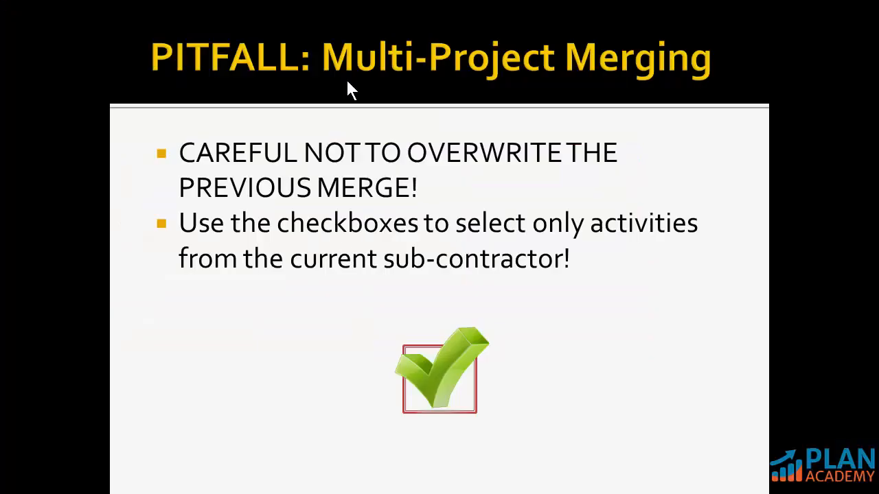
{"action": "mouse_move", "coordinate": [376, 116]}
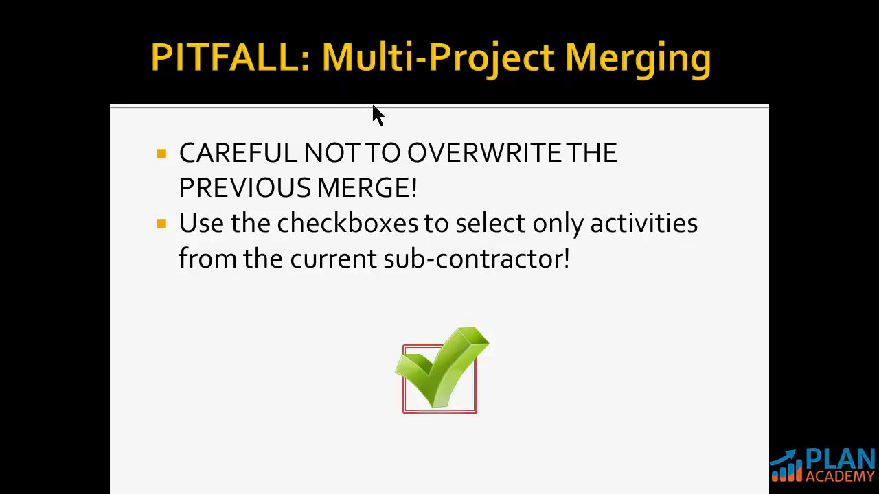
{"action": "mouse_move", "coordinate": [423, 136]}
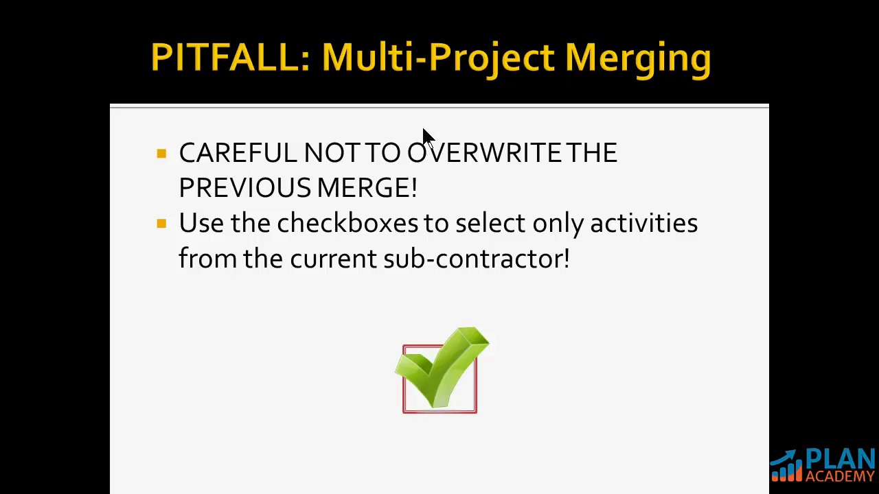
{"action": "mouse_move", "coordinate": [377, 94]}
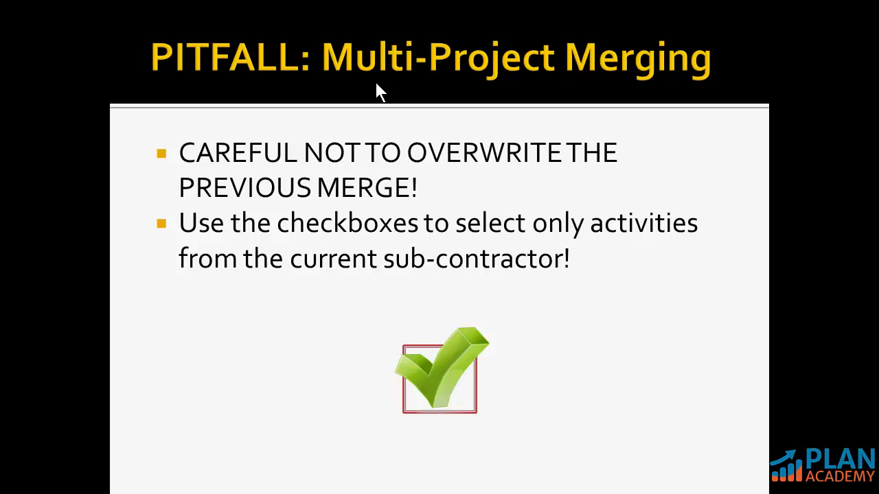
{"action": "mouse_move", "coordinate": [308, 40]}
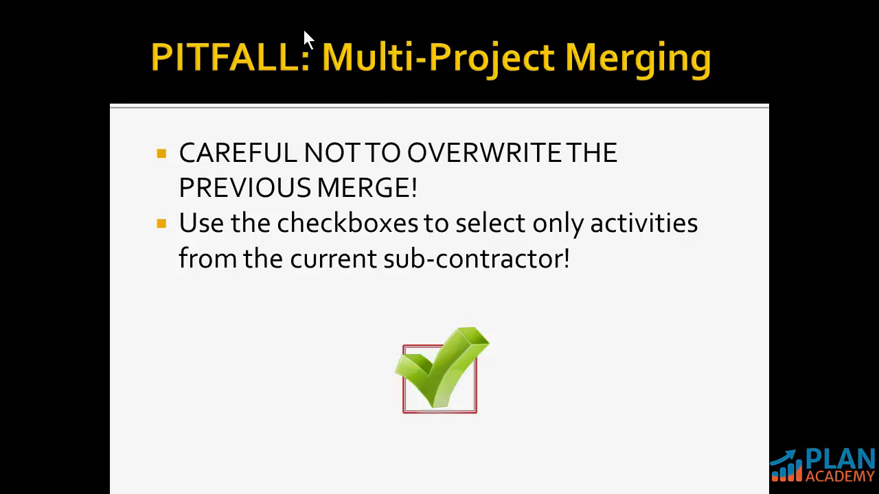
{"action": "mouse_move", "coordinate": [259, 48]}
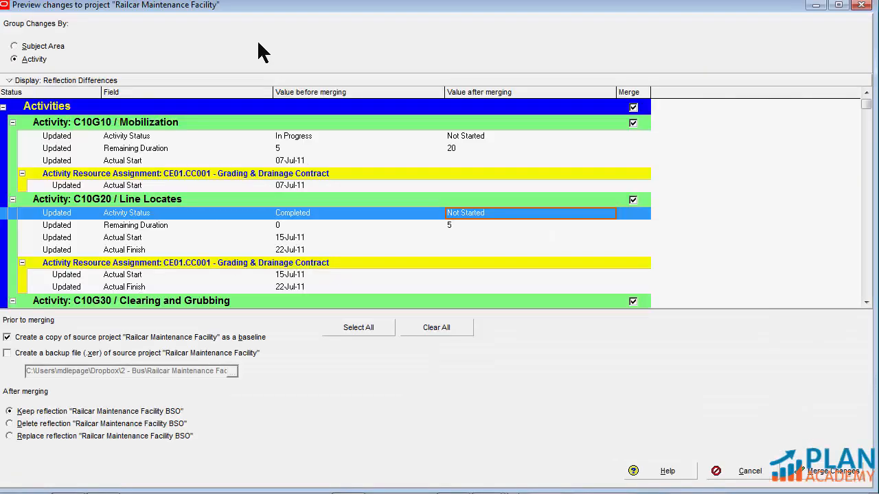
{"action": "mouse_move", "coordinate": [283, 144]}
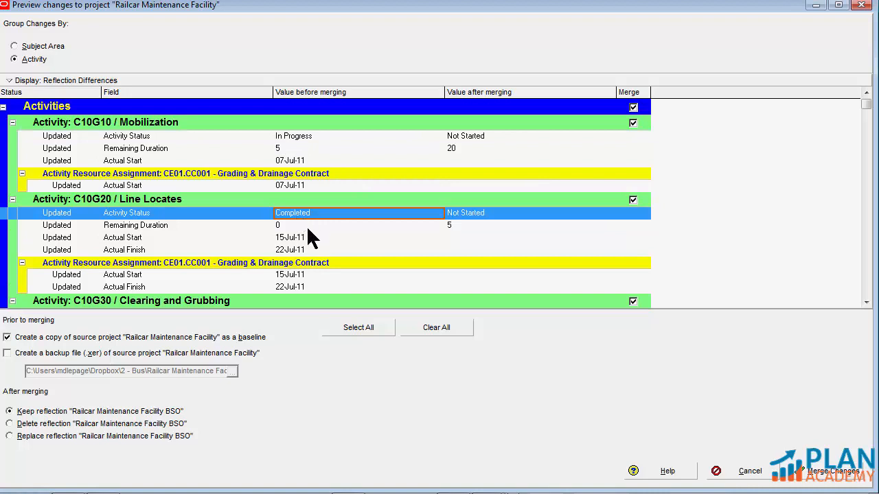
Uncheck Merge for the C10G grading activities and collapse the Clearing and Grubbing change details.
{"action": "scroll", "scroll_direction": "down", "scroll_amount": 3}
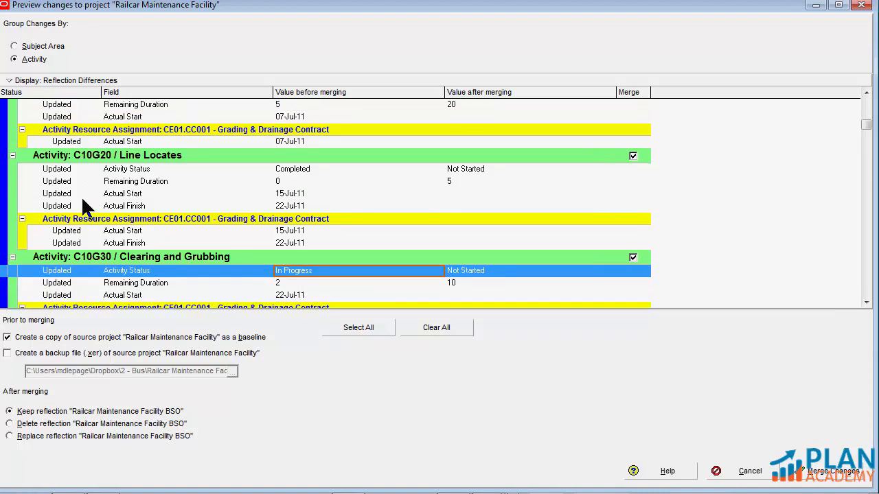
{"action": "scroll", "scroll_direction": "down", "scroll_amount": 3}
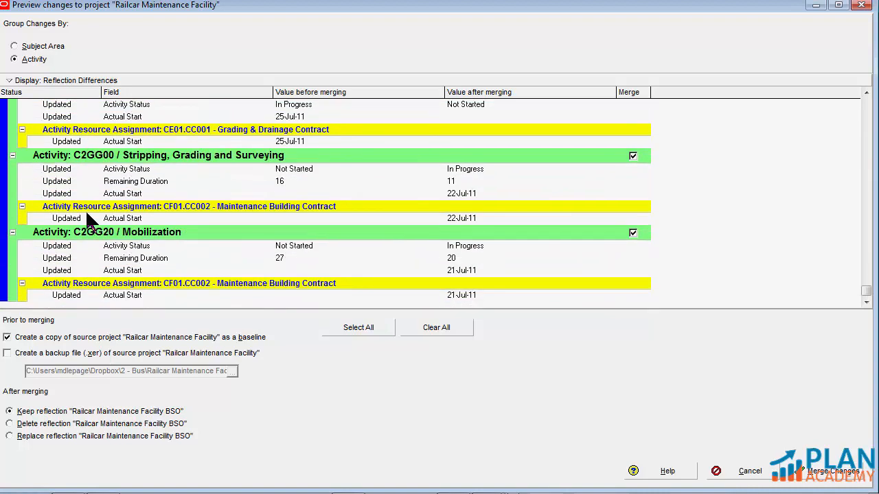
{"action": "mouse_move", "coordinate": [80, 165]}
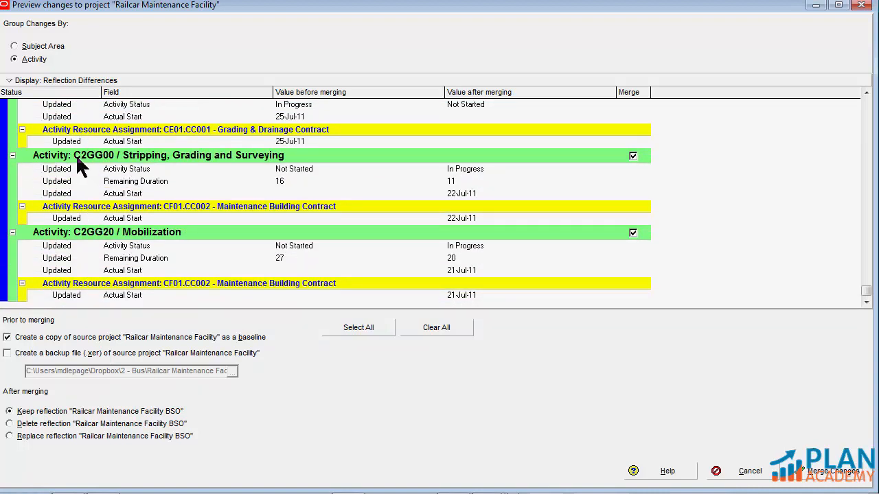
{"action": "mouse_move", "coordinate": [611, 185]}
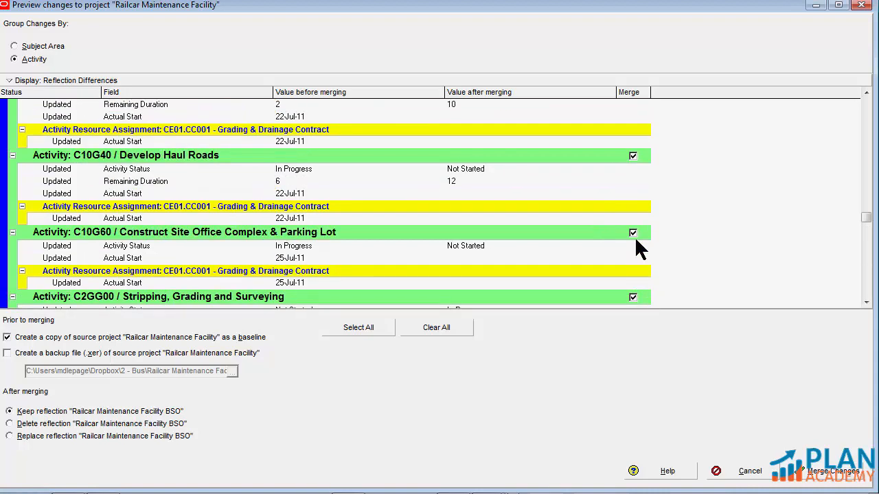
{"action": "left_click", "coordinate": [631, 232]}
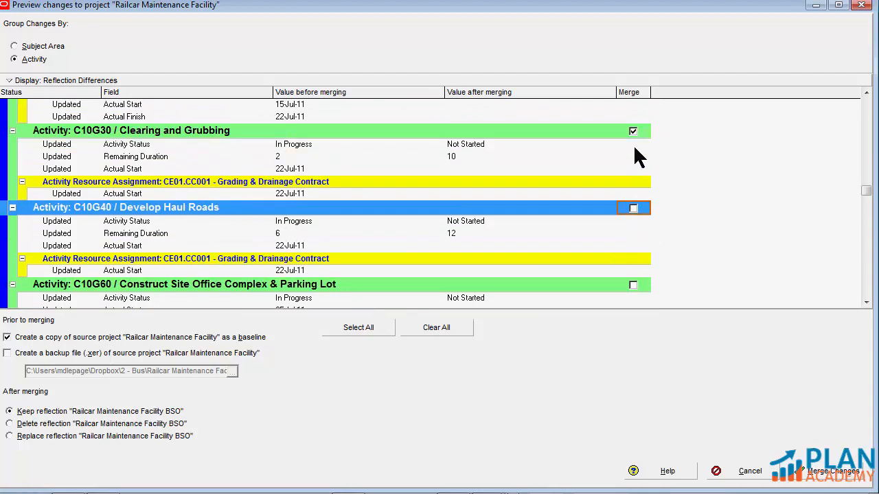
{"action": "scroll", "scroll_direction": "down", "scroll_amount": 3}
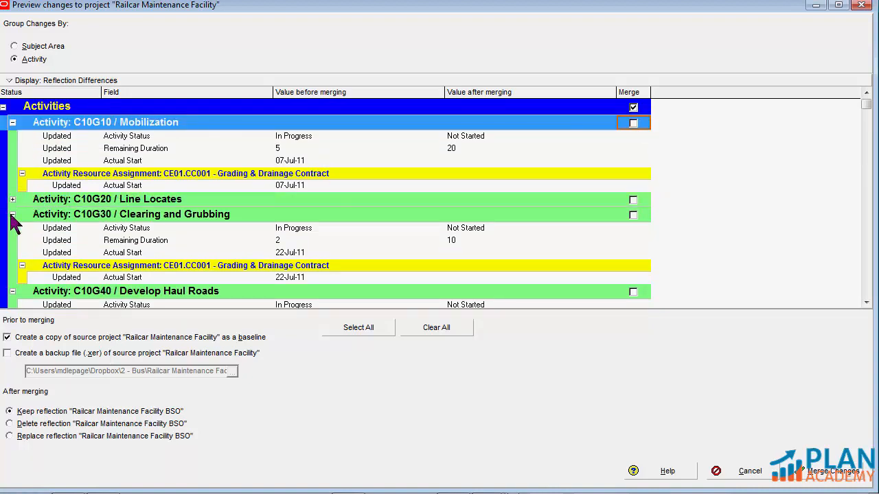
{"action": "left_click", "coordinate": [12, 122]}
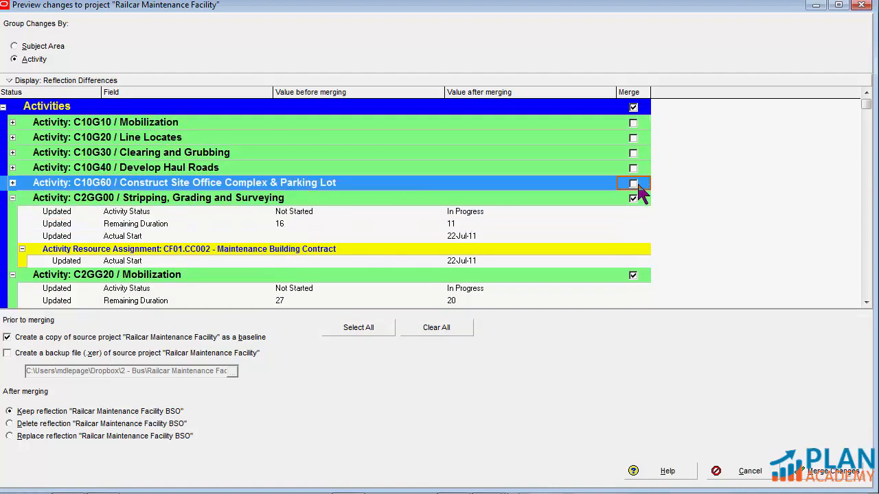
{"action": "scroll", "scroll_direction": "down", "scroll_amount": 3}
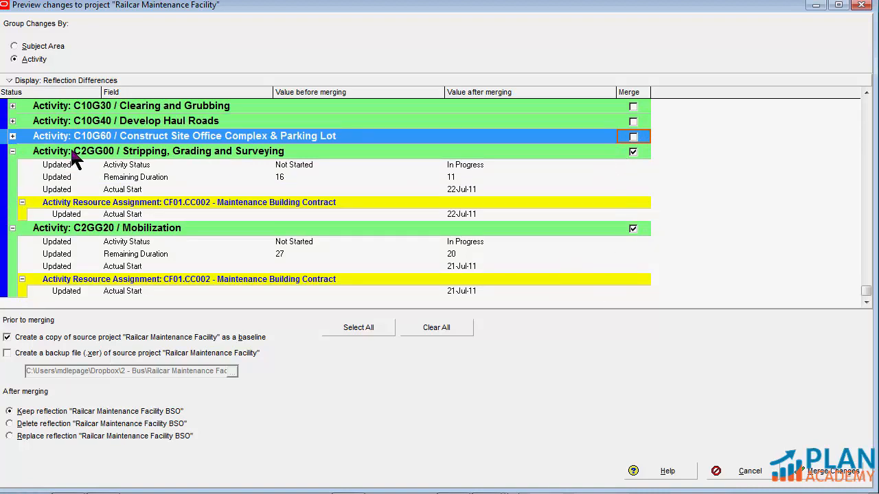
{"action": "mouse_move", "coordinate": [58, 208]}
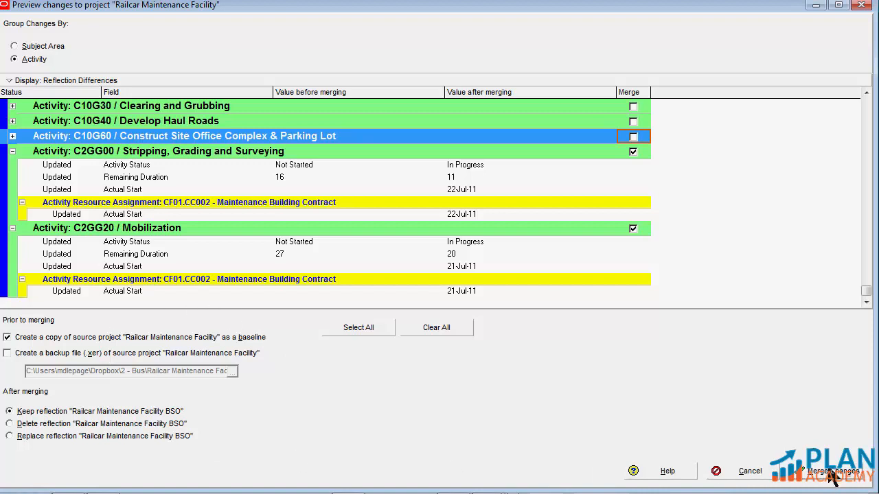
Merge the kept BSO changes and open the RF0D-1 Railcar Maintenance Facility master schedule.
{"action": "left_click", "coordinate": [832, 471]}
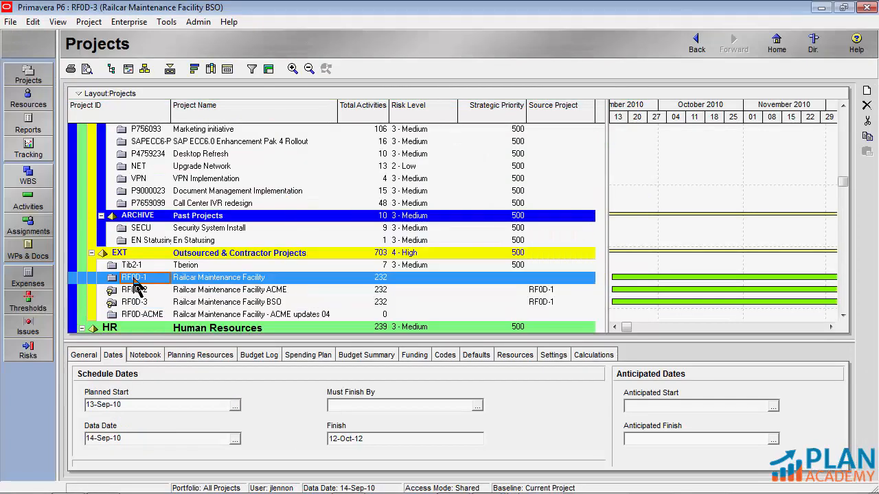
{"action": "right_click", "coordinate": [134, 278]}
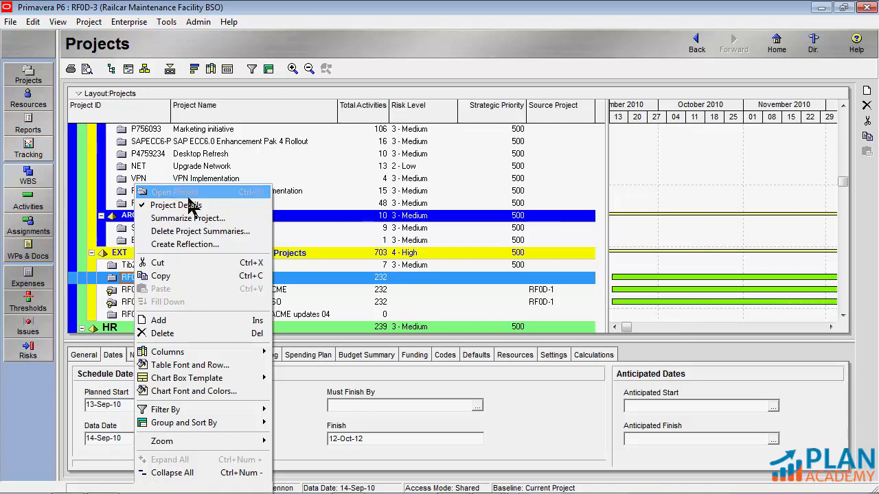
{"action": "left_click", "coordinate": [173, 193]}
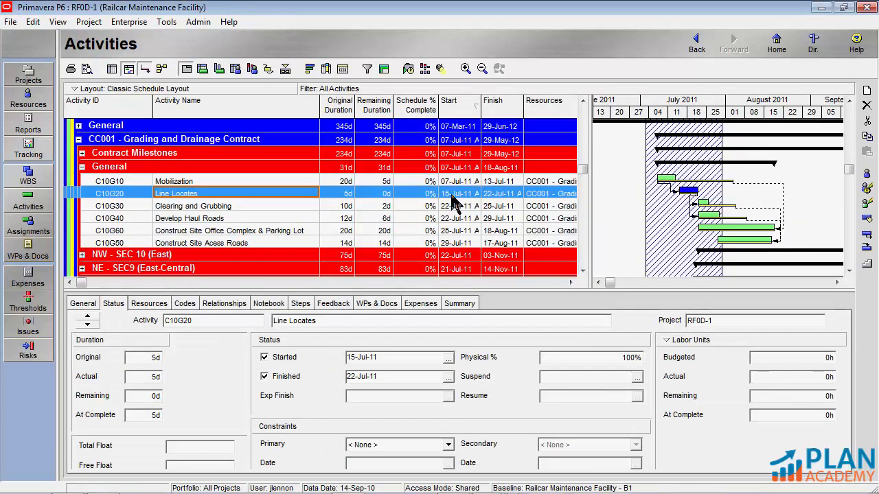
{"action": "mouse_move", "coordinate": [525, 205]}
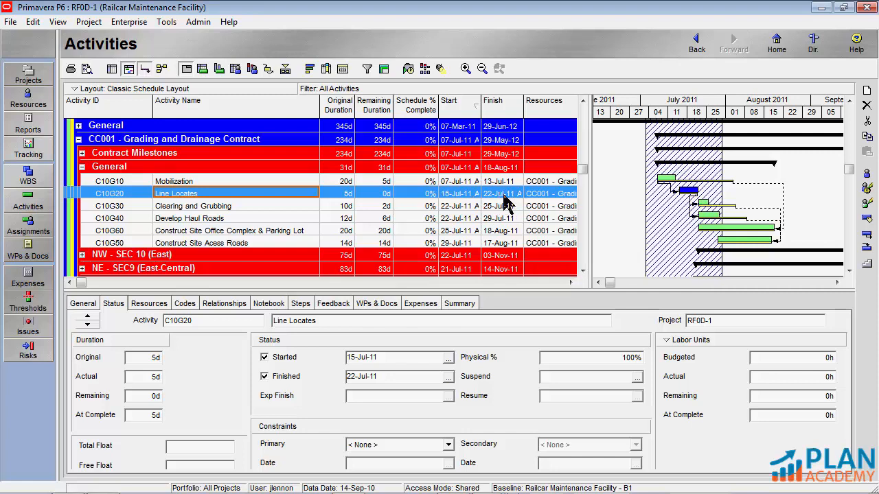
Review actual dates and physical percent complete for Develop Haul Roads, Line Locates, Clearing and Grubbing, and Mobilization.
{"action": "left_click", "coordinate": [189, 217]}
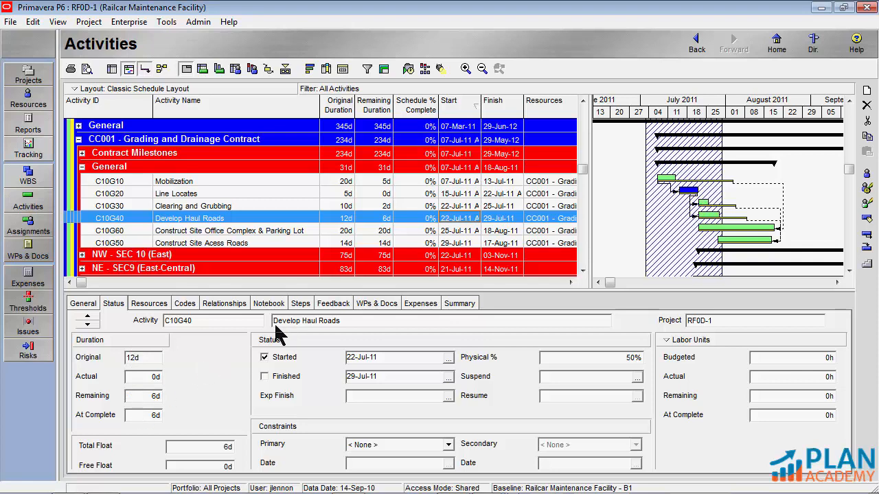
{"action": "mouse_move", "coordinate": [680, 240]}
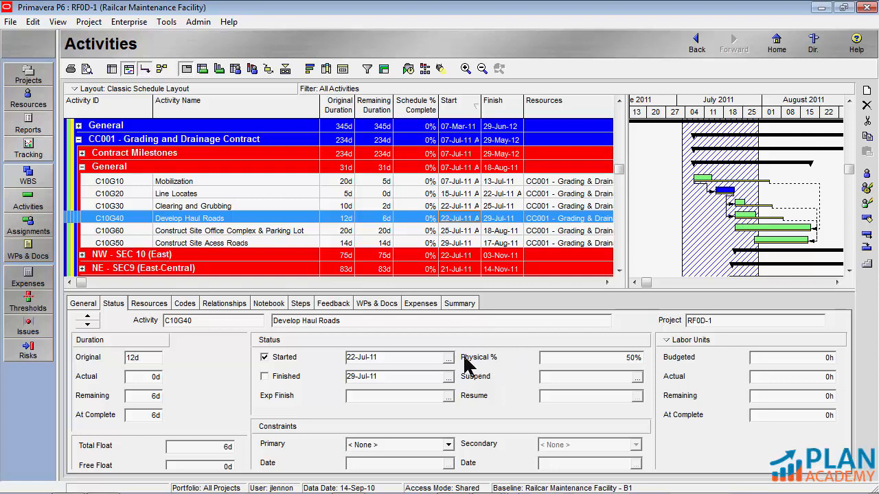
{"action": "mouse_move", "coordinate": [472, 368]}
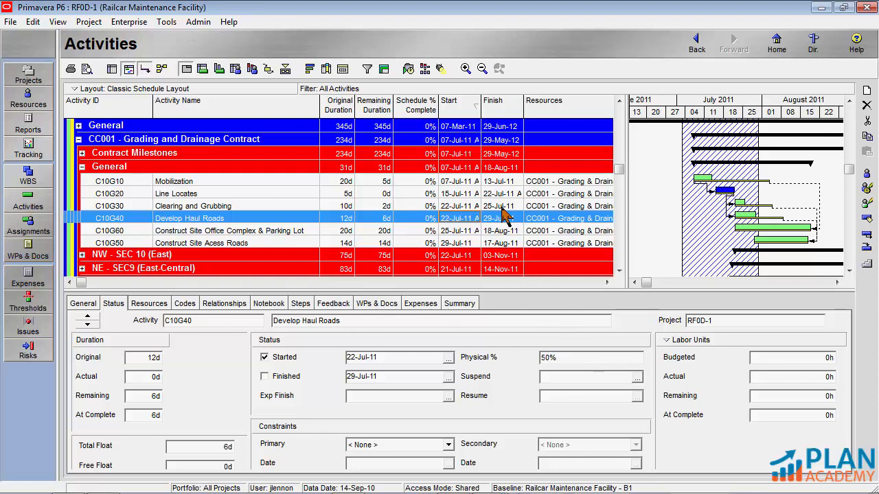
{"action": "left_click", "coordinate": [175, 193]}
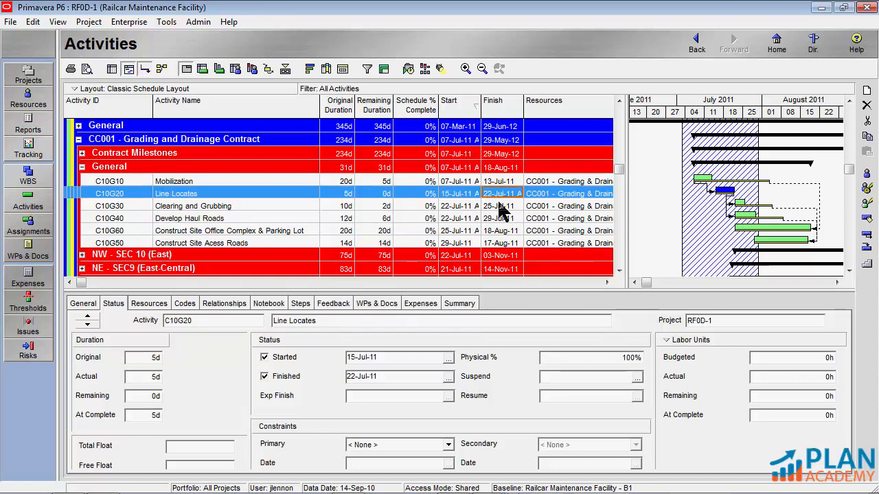
{"action": "left_click", "coordinate": [192, 206]}
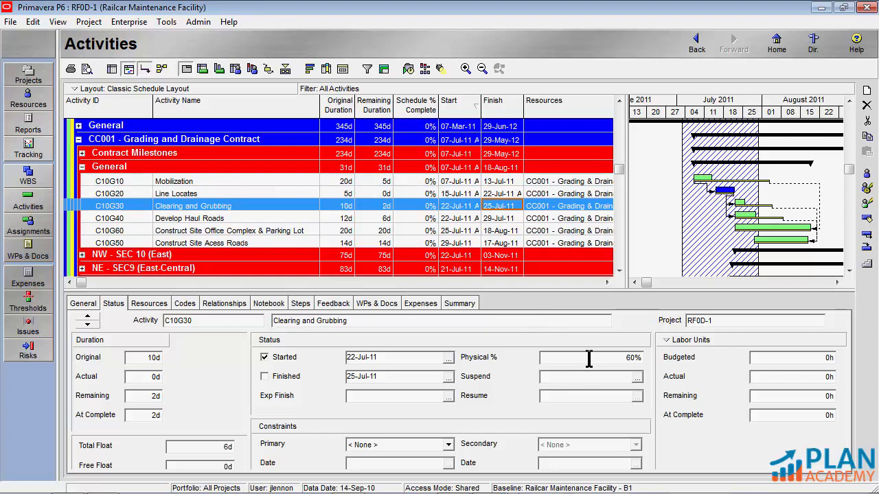
{"action": "left_click", "coordinate": [588, 357]}
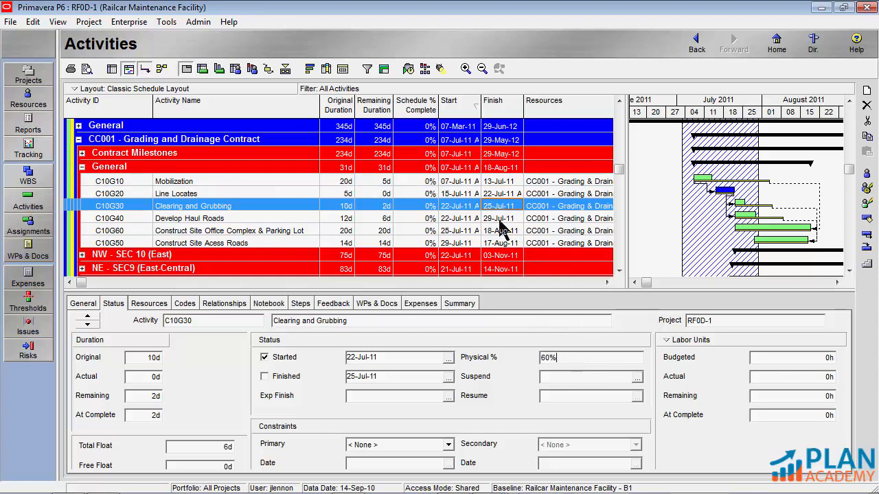
{"action": "left_click", "coordinate": [233, 230]}
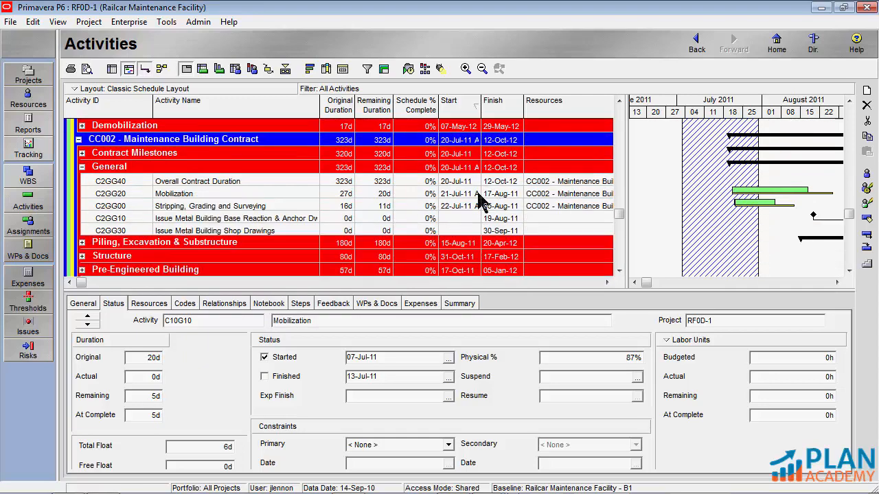
{"action": "mouse_move", "coordinate": [464, 204]}
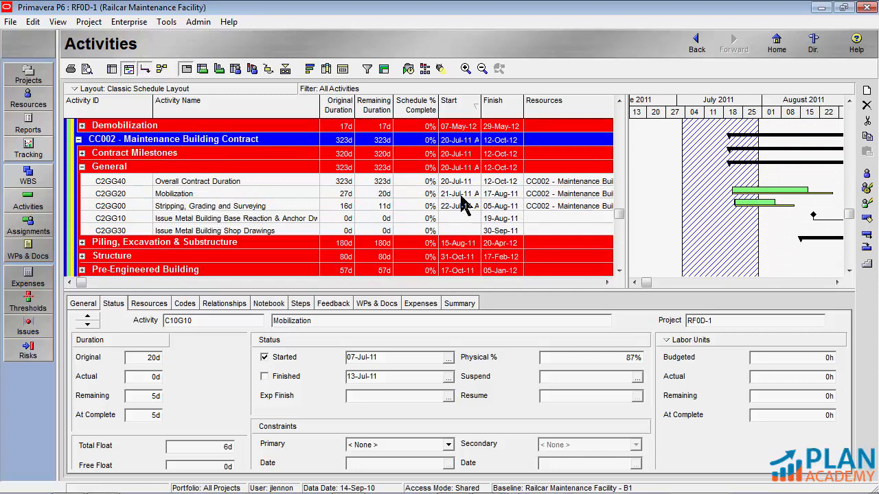
{"action": "left_click", "coordinate": [173, 192]}
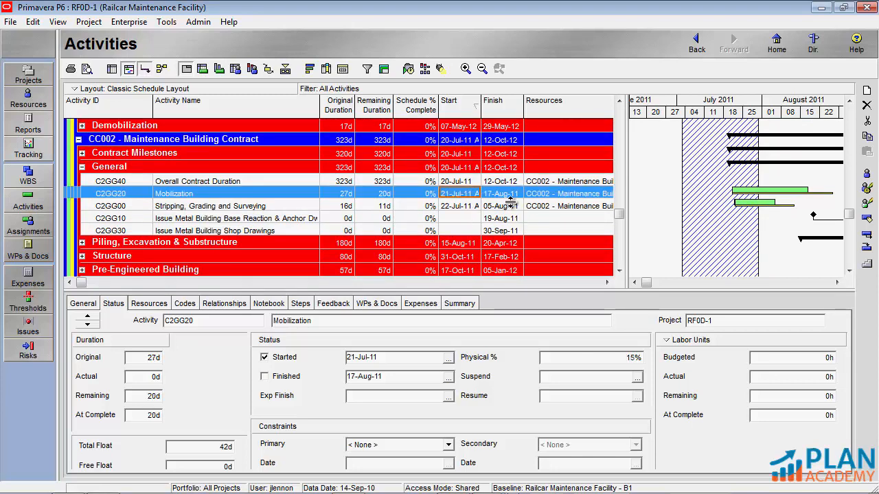
{"action": "left_click", "coordinate": [209, 206]}
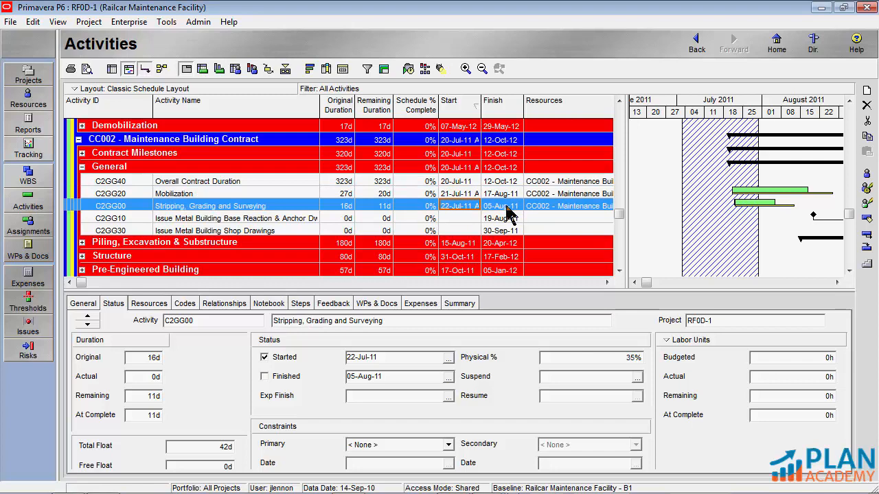
{"action": "left_click", "coordinate": [173, 193]}
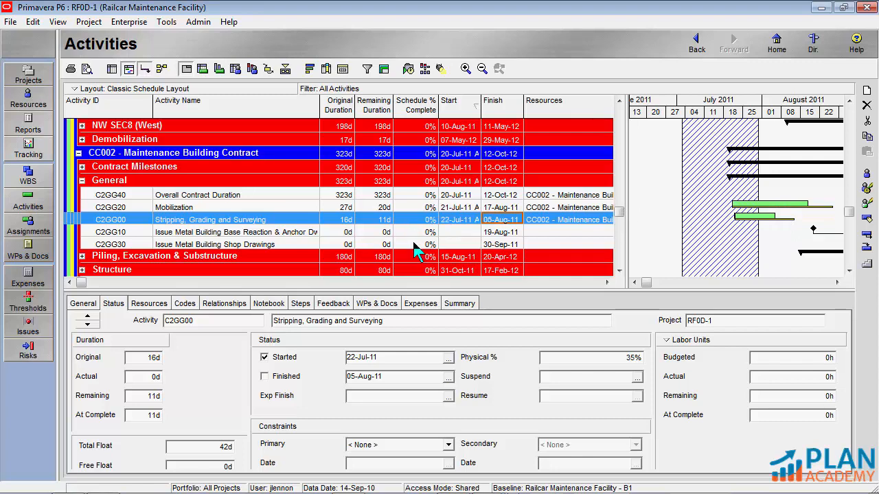
{"action": "left_click", "coordinate": [173, 206]}
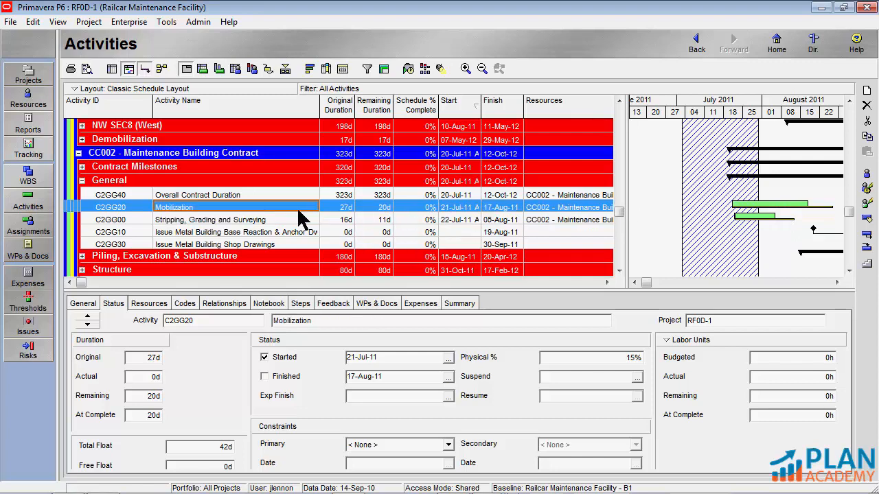
{"action": "left_click", "coordinate": [210, 220]}
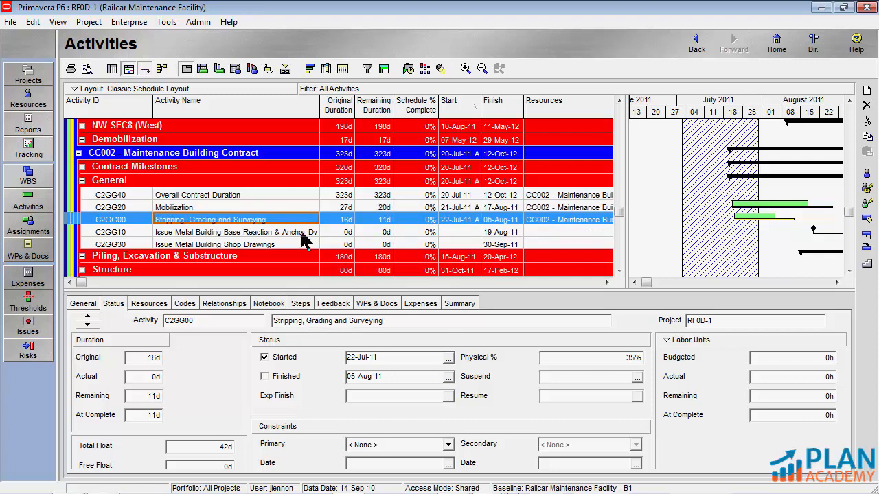